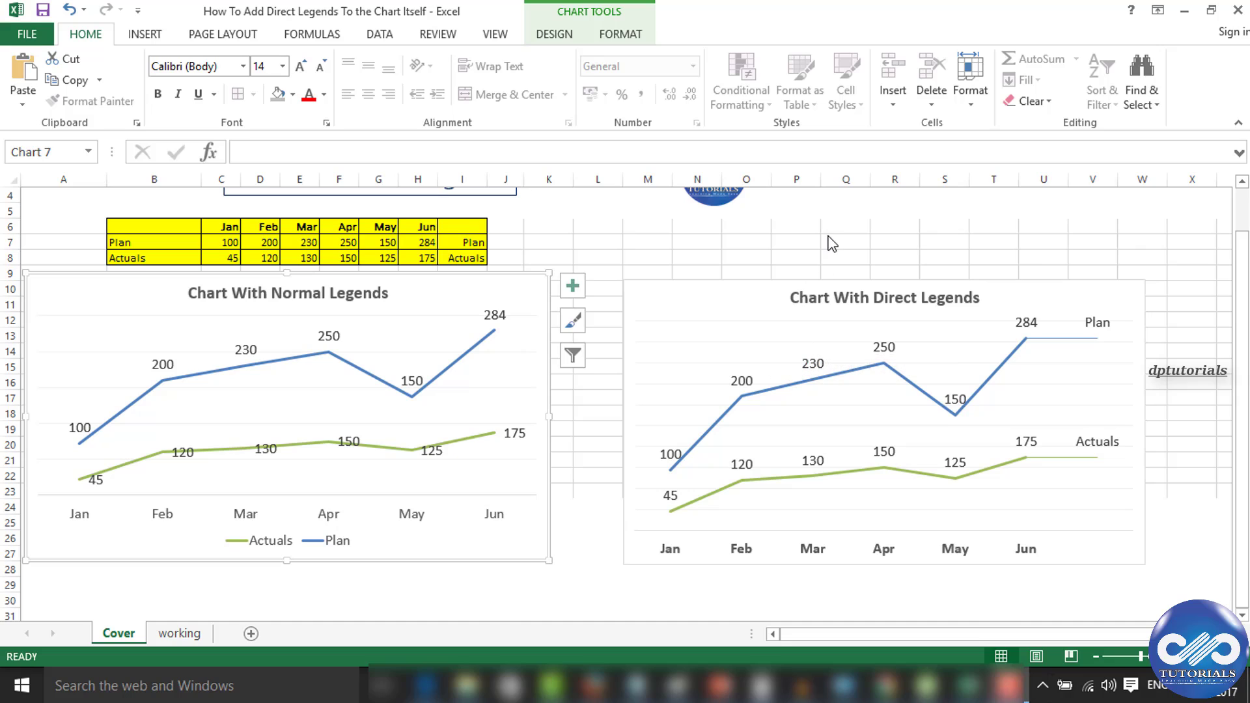
pyautogui.moveTo(828, 235)
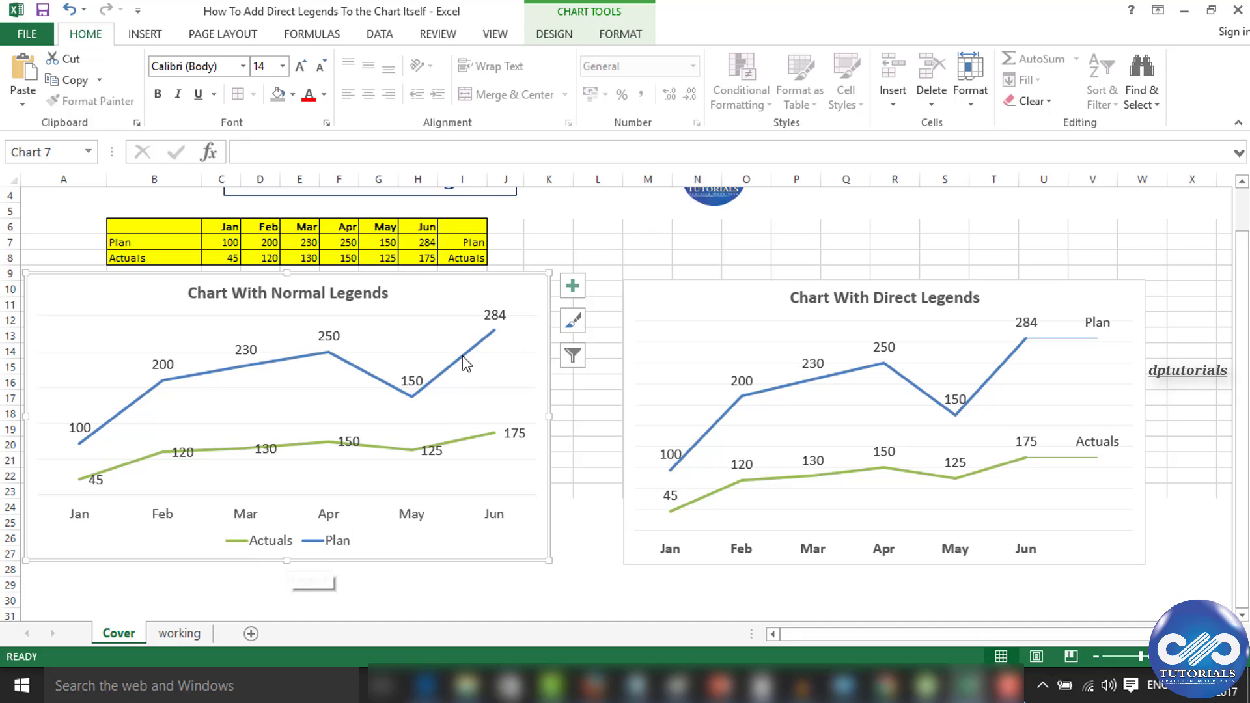
pyautogui.moveTo(500, 348)
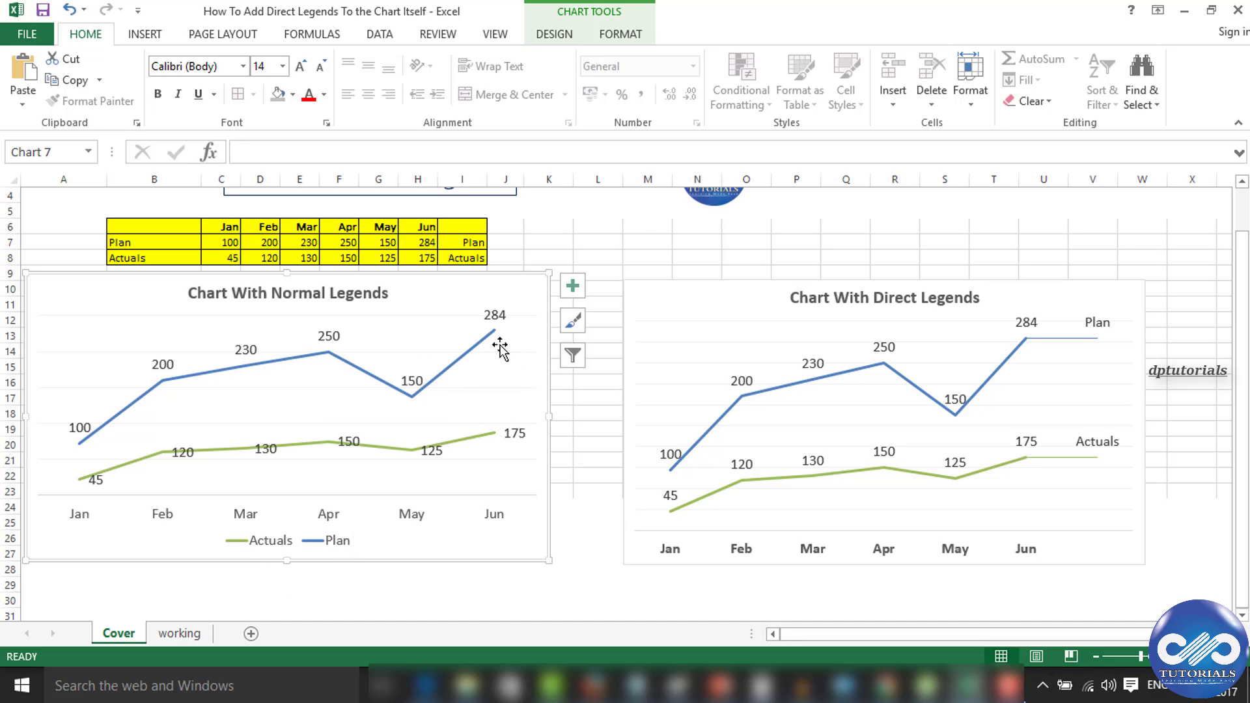
pyautogui.moveTo(482, 391)
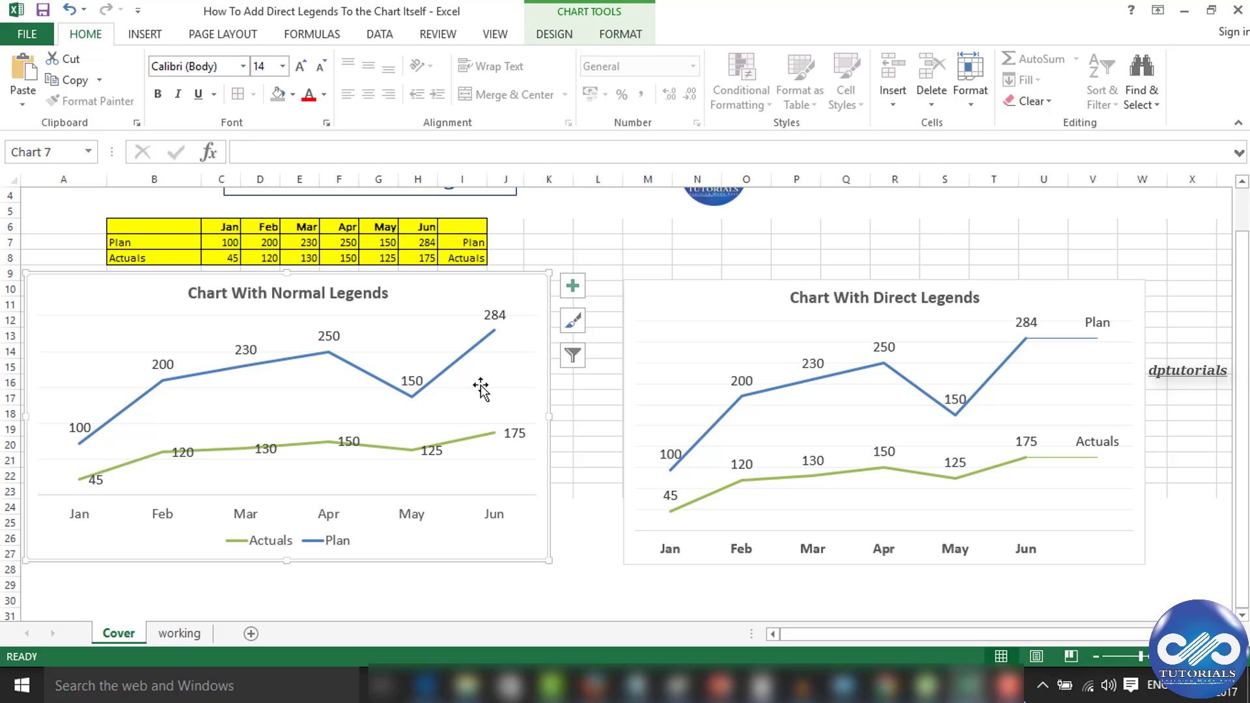
pyautogui.moveTo(1044, 367)
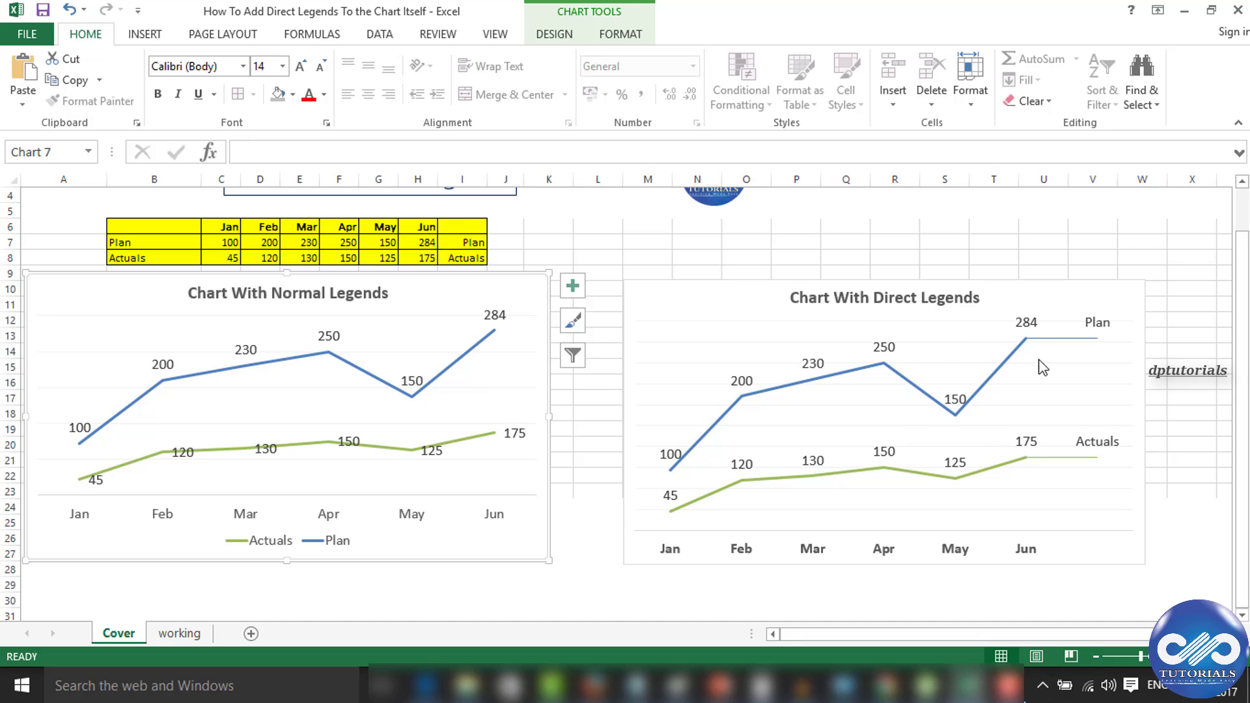
pyautogui.moveTo(1035, 464)
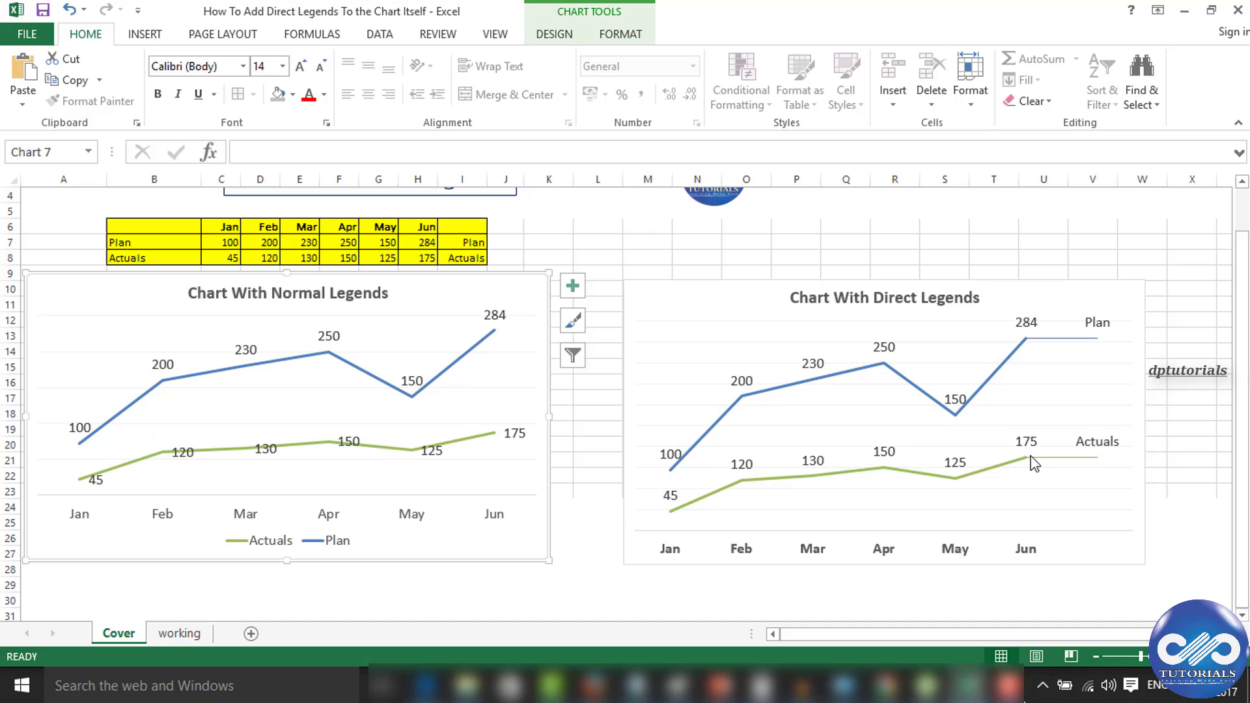
pyautogui.moveTo(1076, 351)
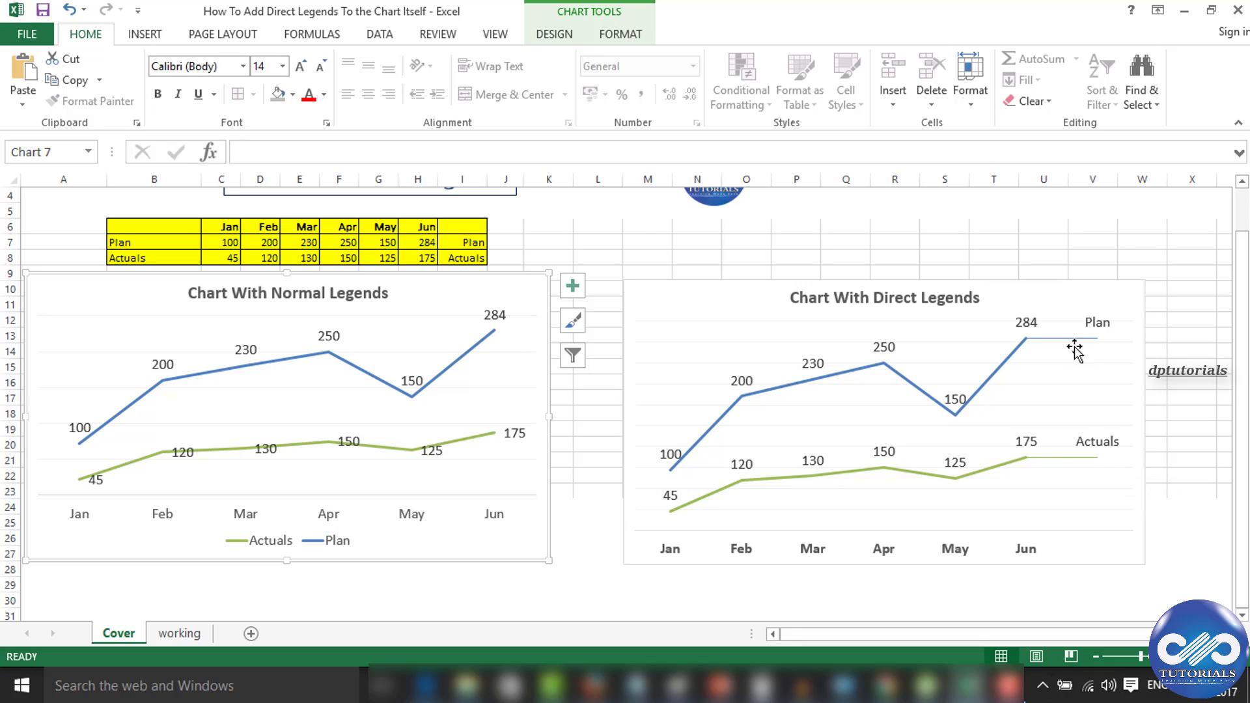
pyautogui.moveTo(1079, 466)
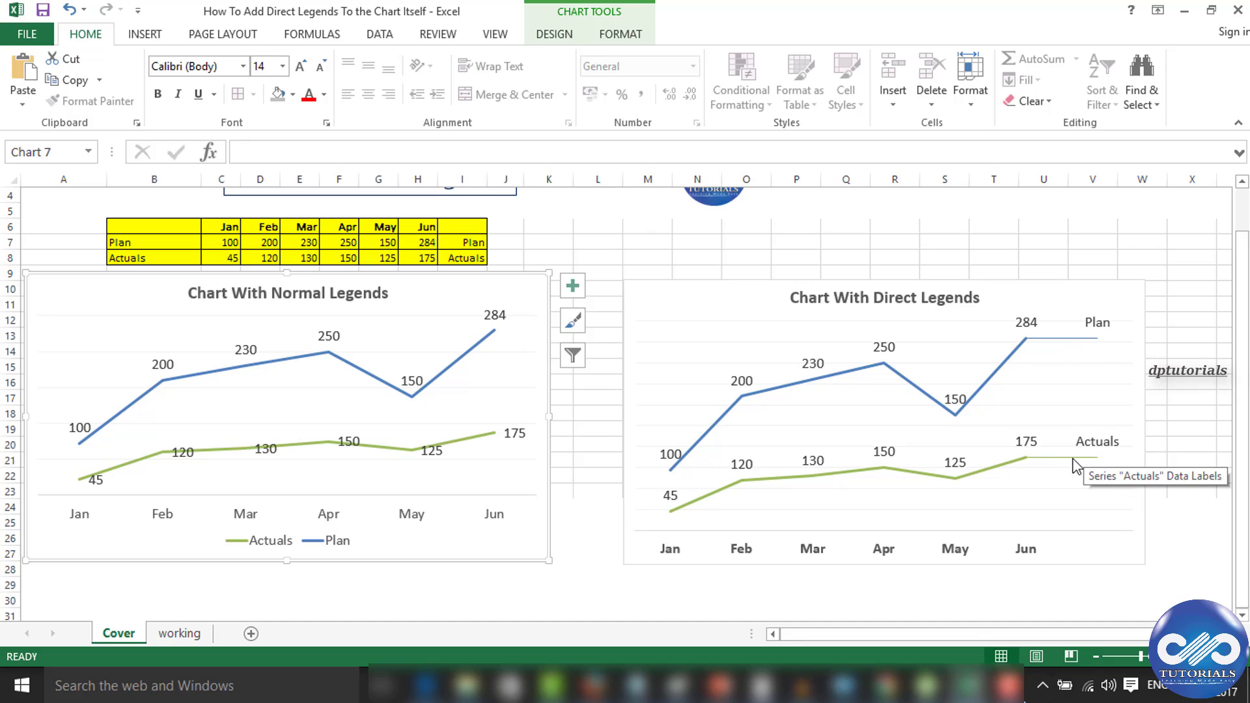
pyautogui.moveTo(575, 479)
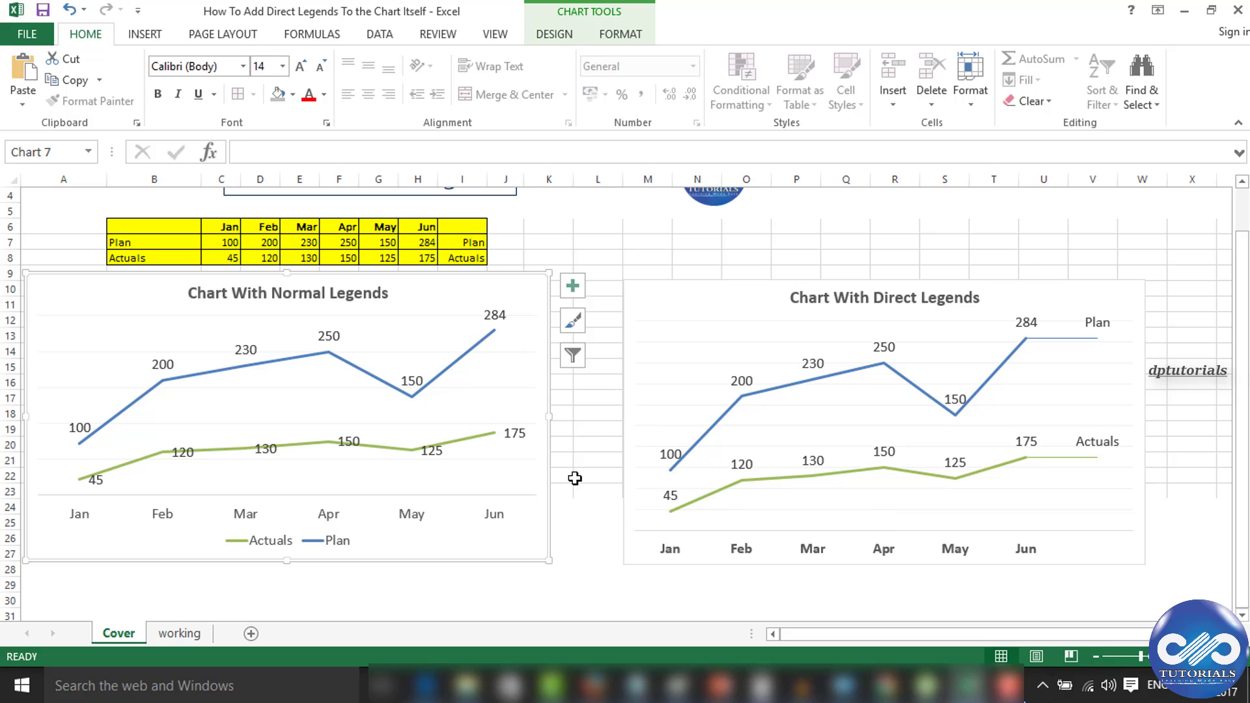
pyautogui.moveTo(577, 481)
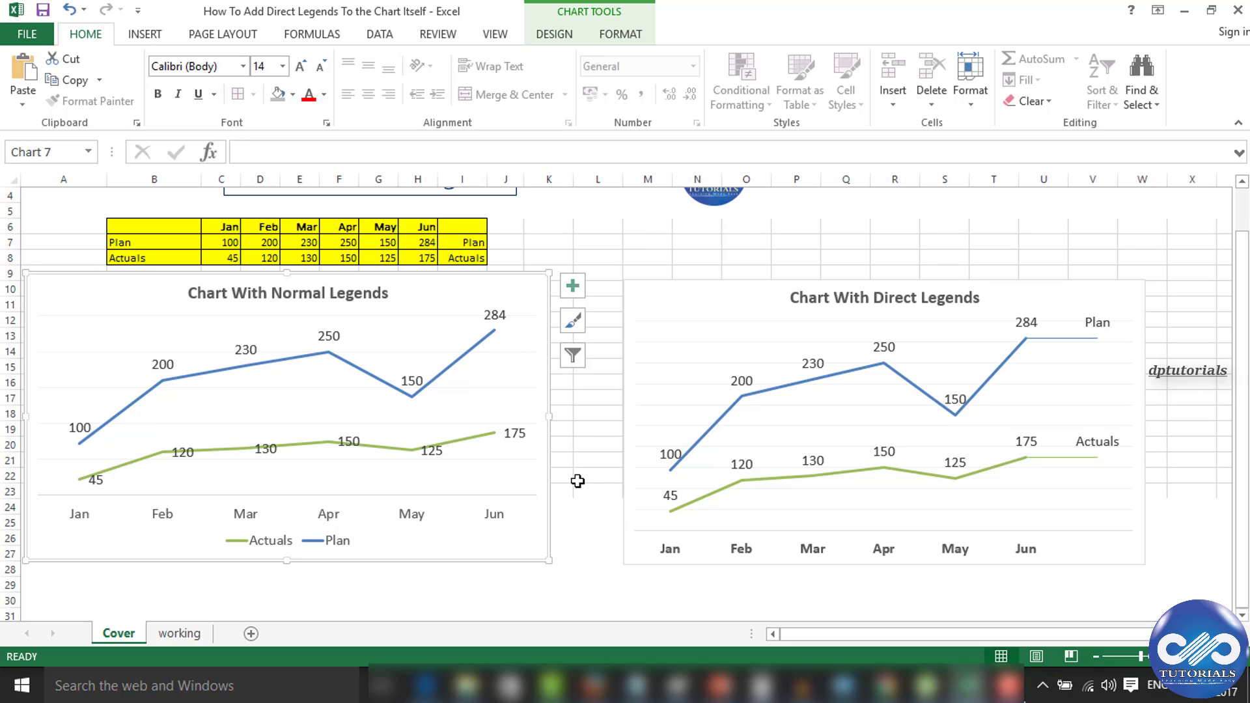
# Step: On the working sheet, insert a Line chart of B6:H8 through Quick Analysis
pyautogui.click(194, 621)
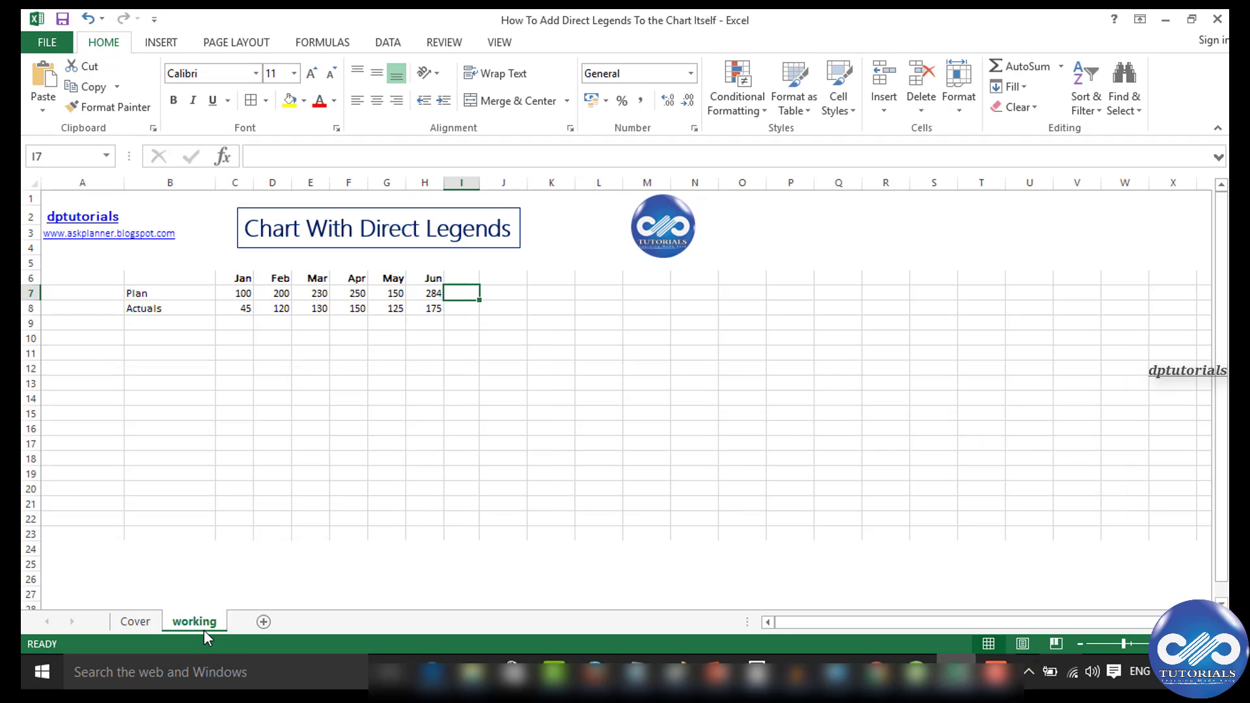
pyautogui.click(349, 429)
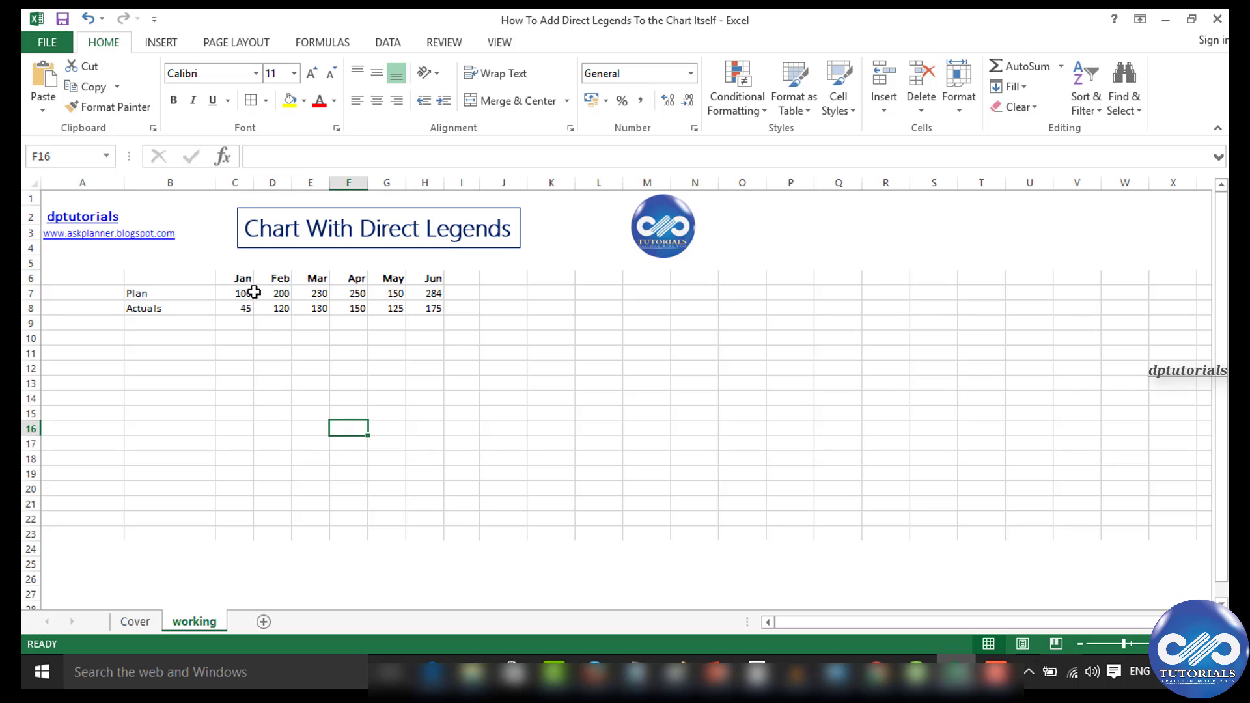
pyautogui.moveTo(436, 310)
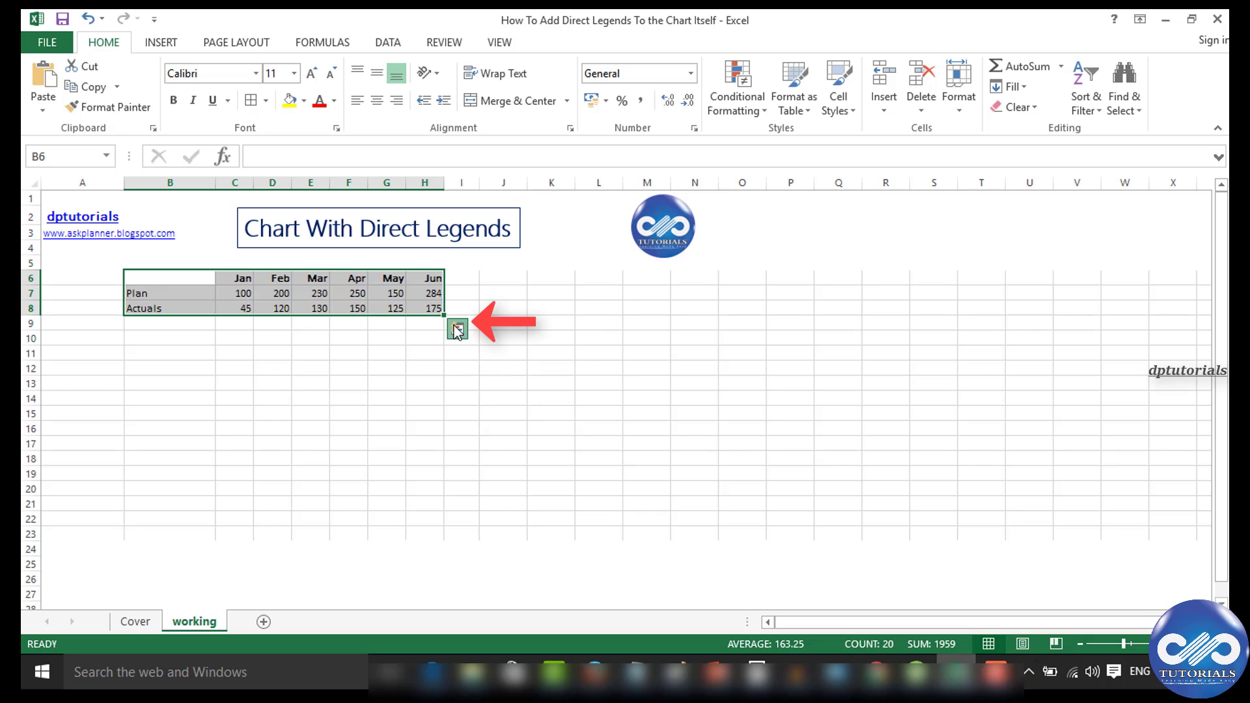
pyautogui.click(457, 327)
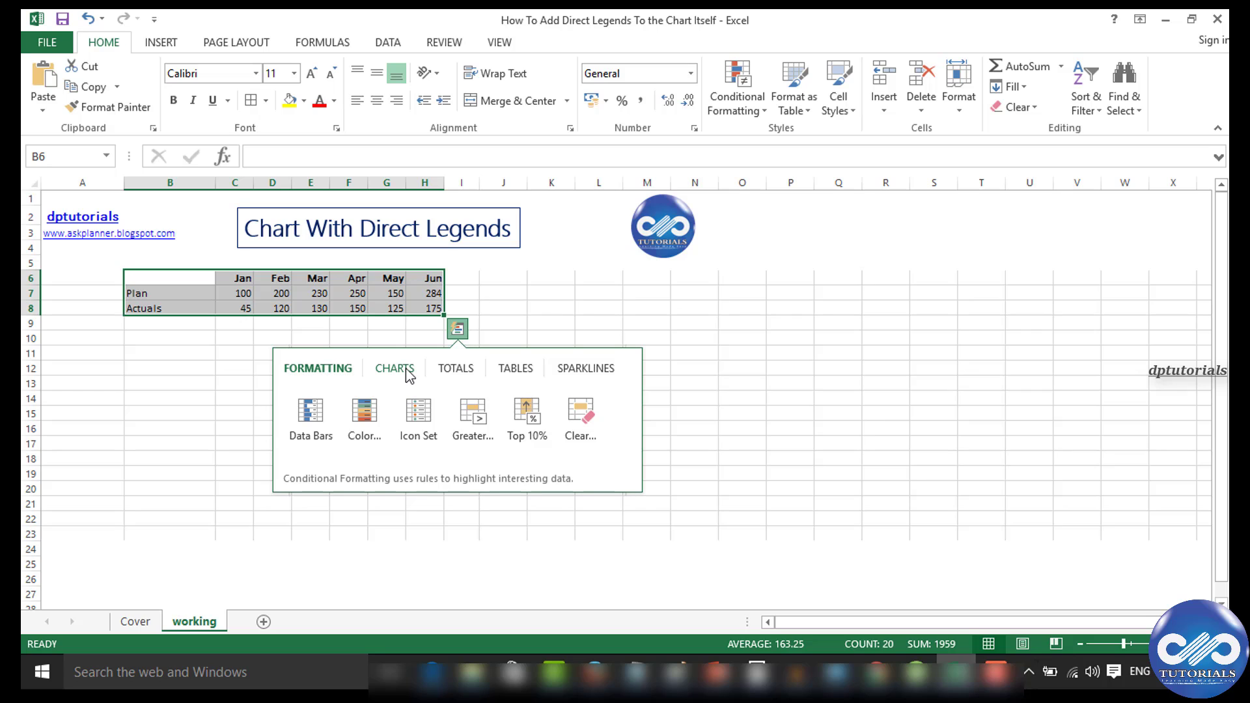
pyautogui.click(394, 368)
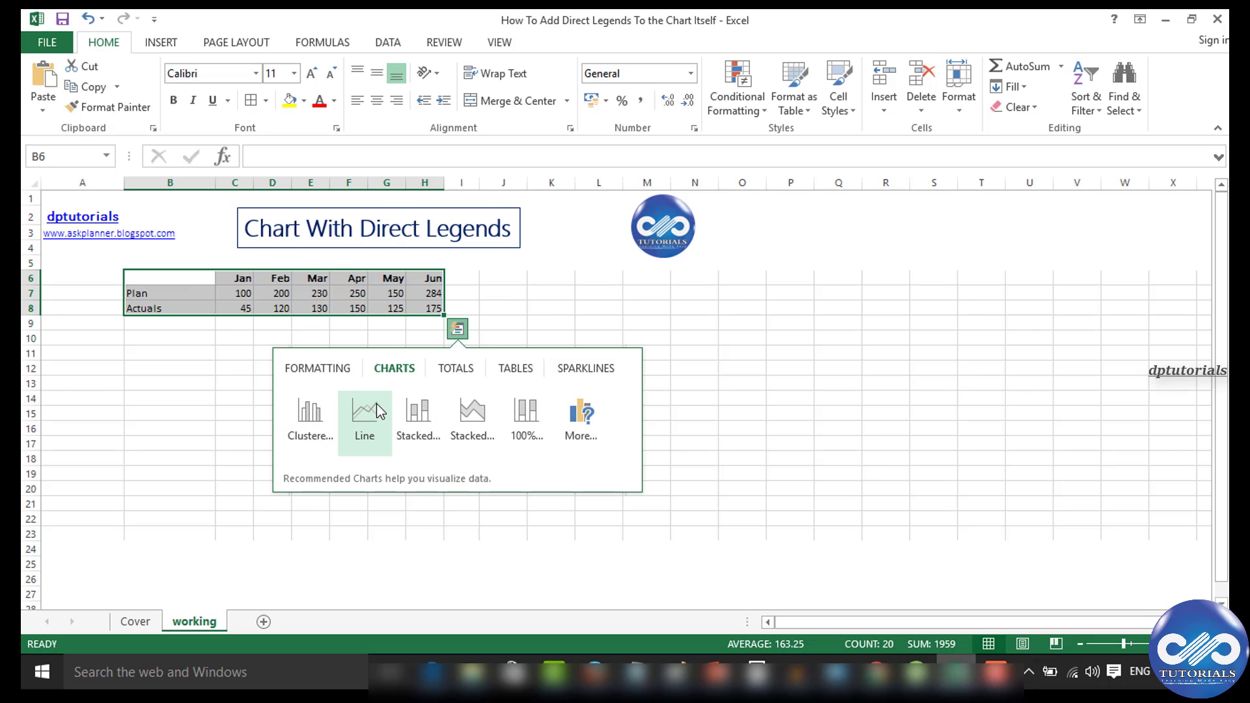
pyautogui.click(363, 415)
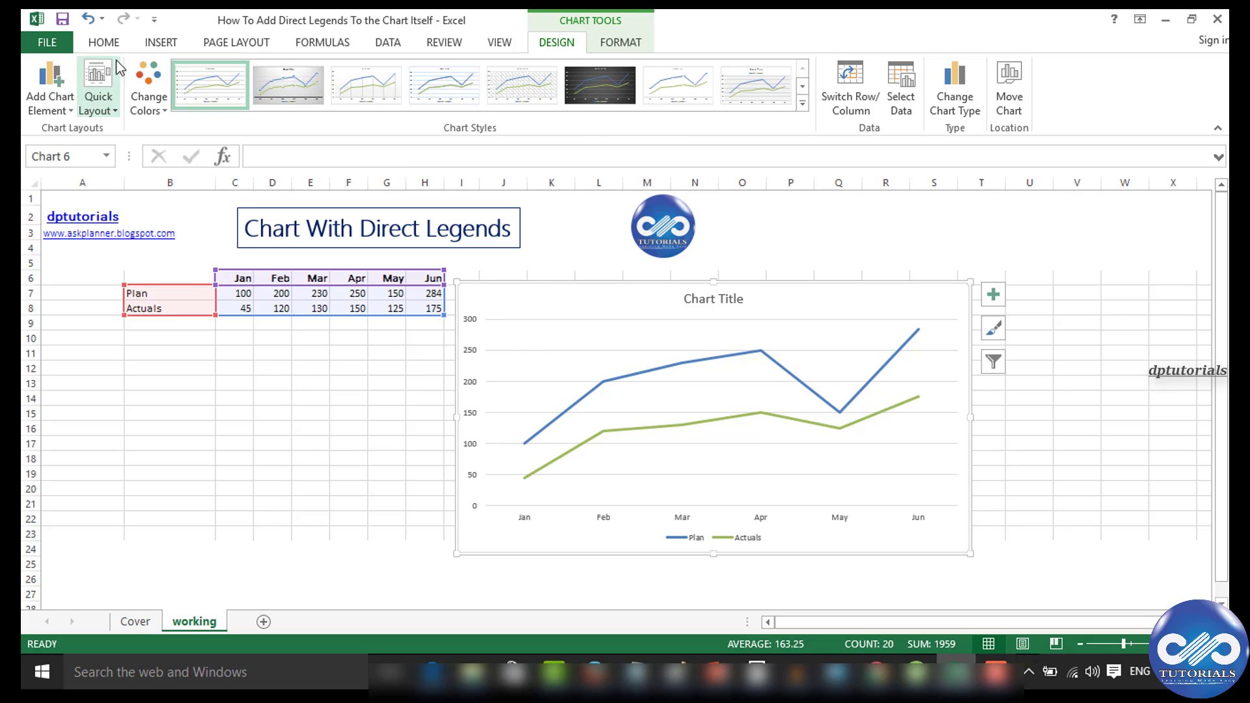
# Step: Enter 284 in I7 and 175 in I8, repeating June's Plan and Actuals values
pyautogui.click(103, 43)
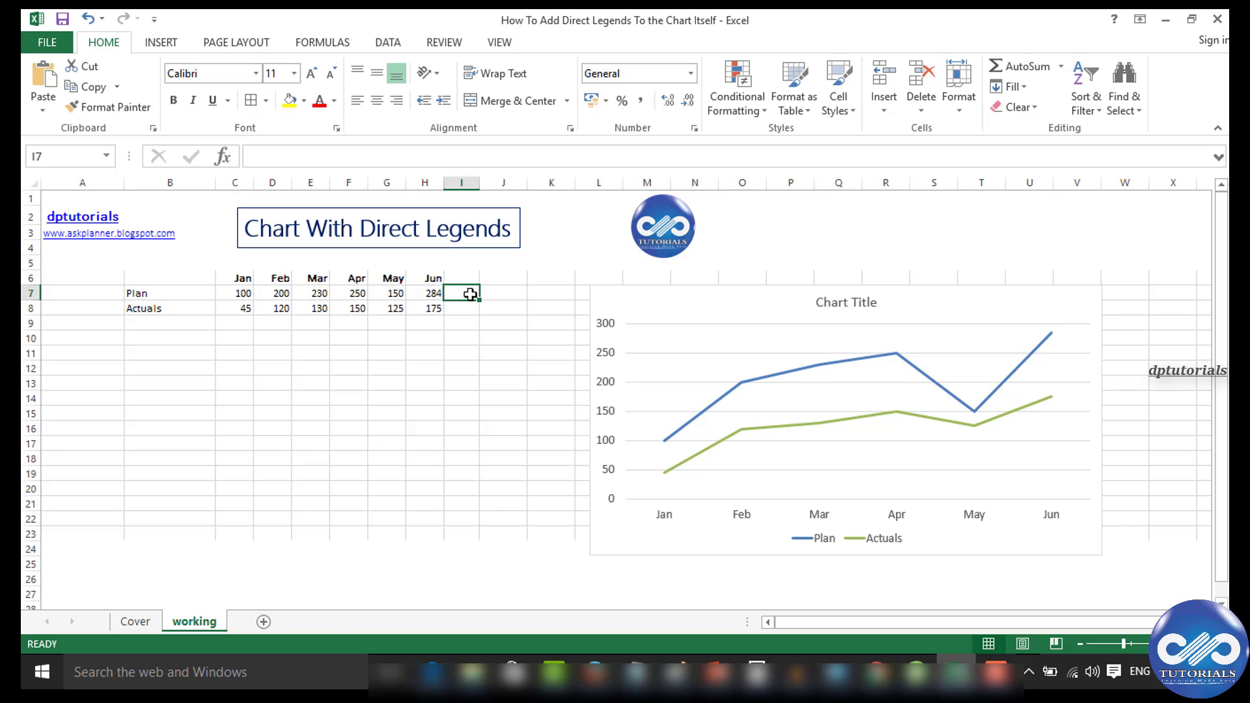
pyautogui.write('284')
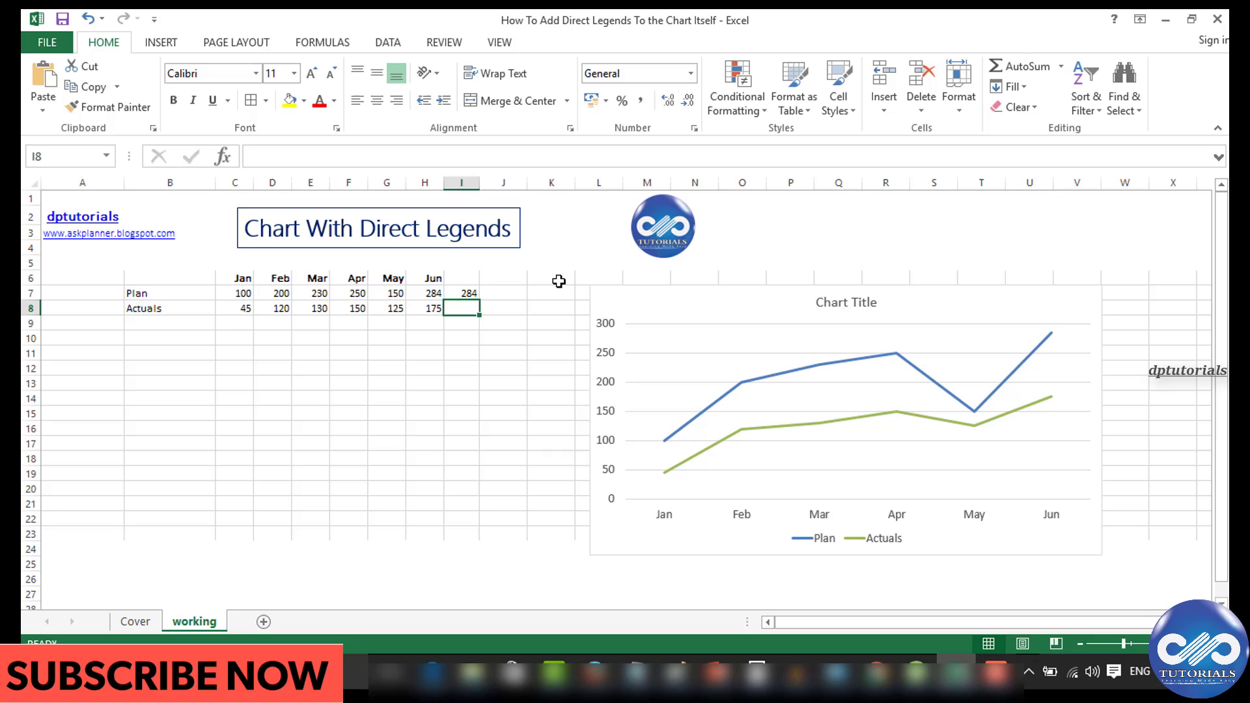
pyautogui.write('175')
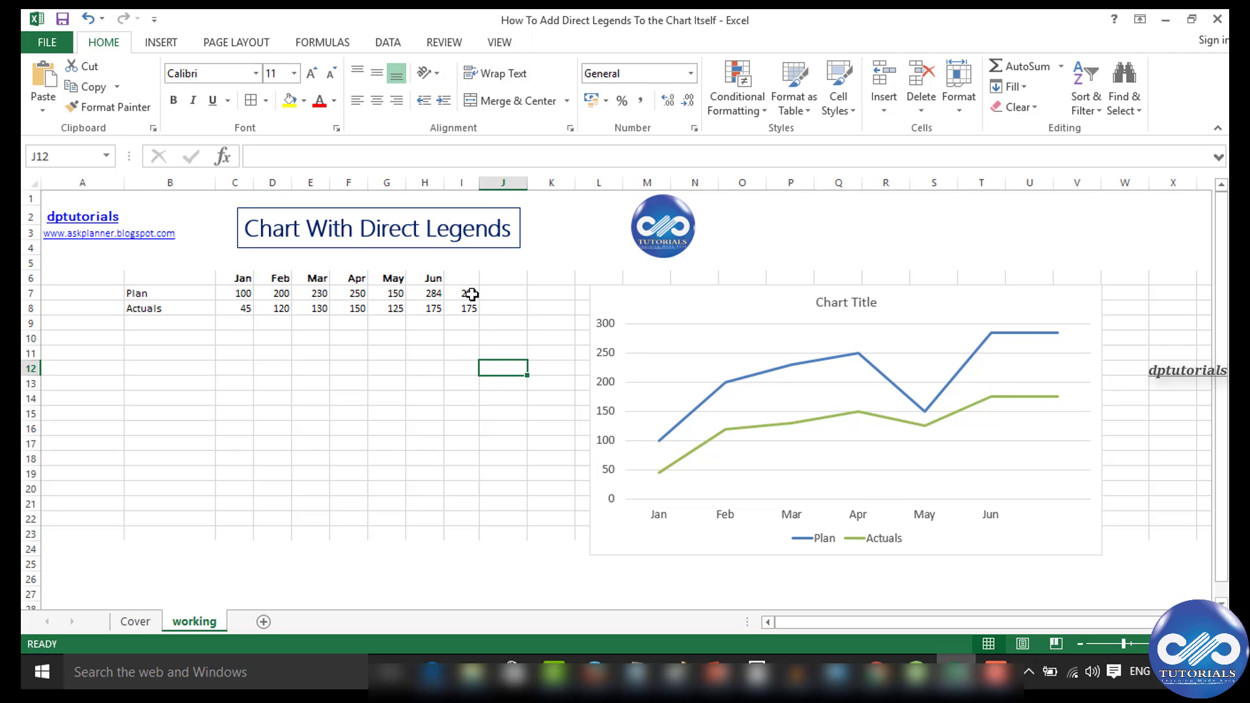
# Step: Give cell I7 the custom number format "Plan"
pyautogui.click(462, 293)
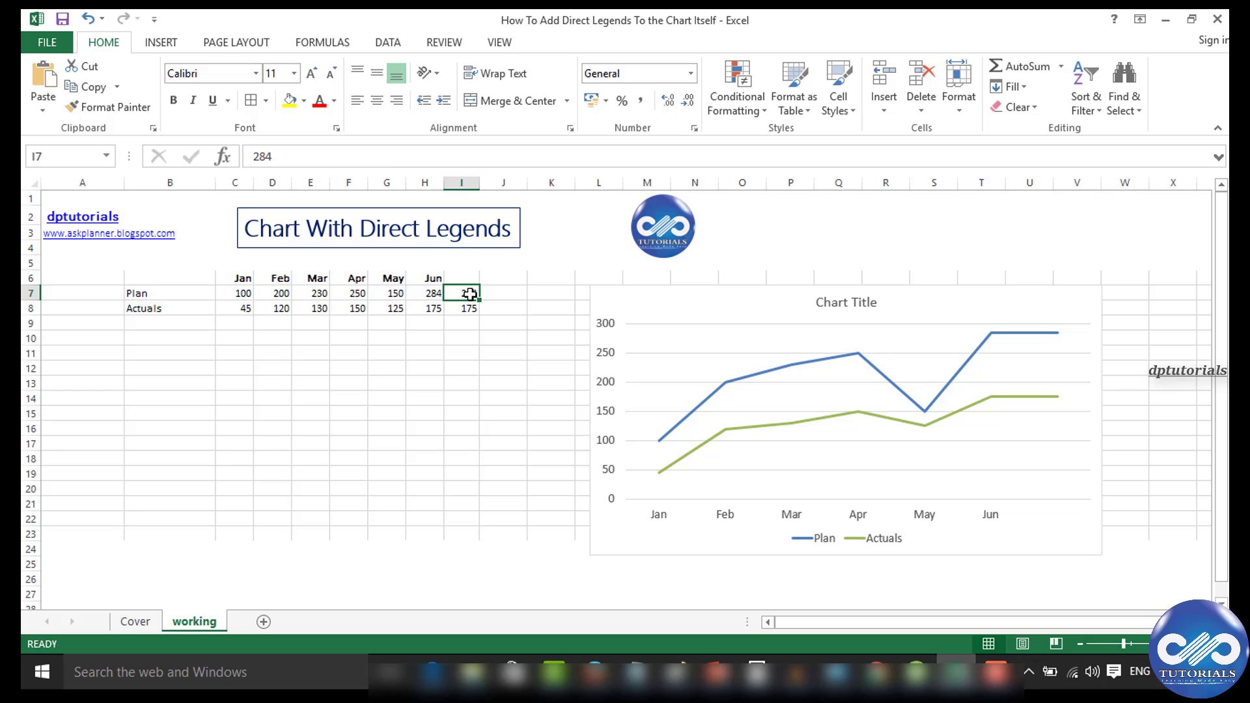
pyautogui.rightClick(462, 294)
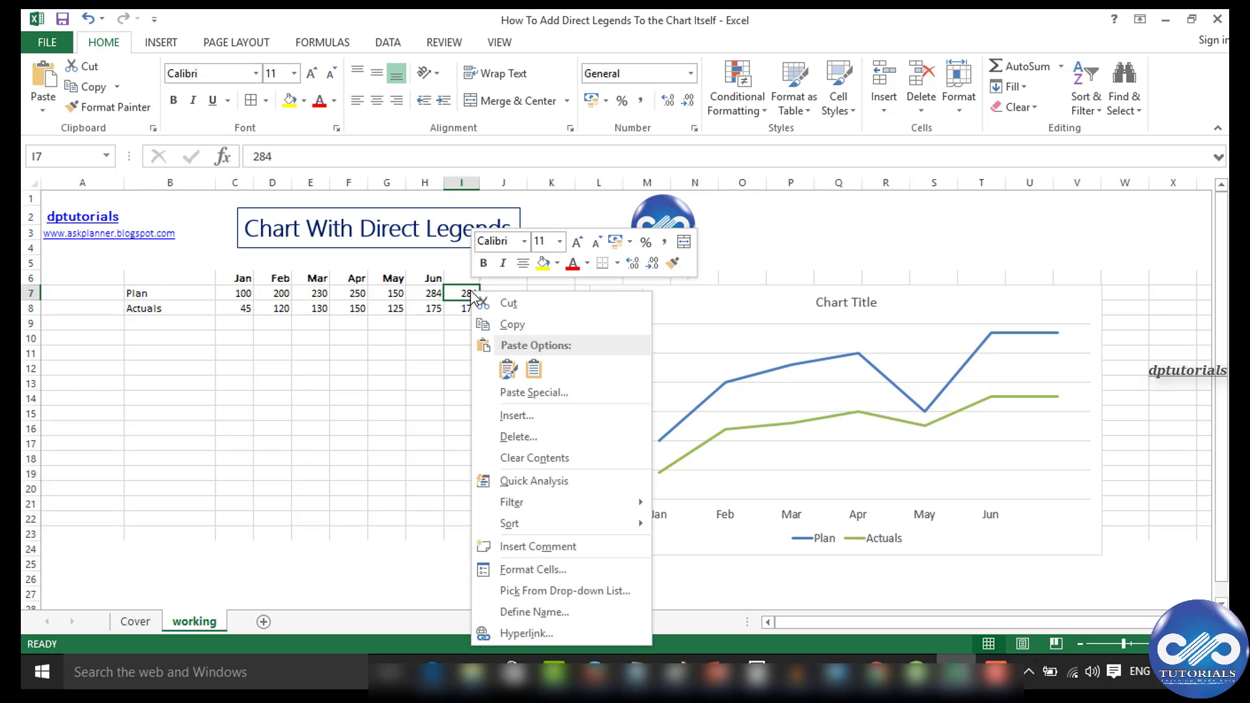
pyautogui.moveTo(548, 569)
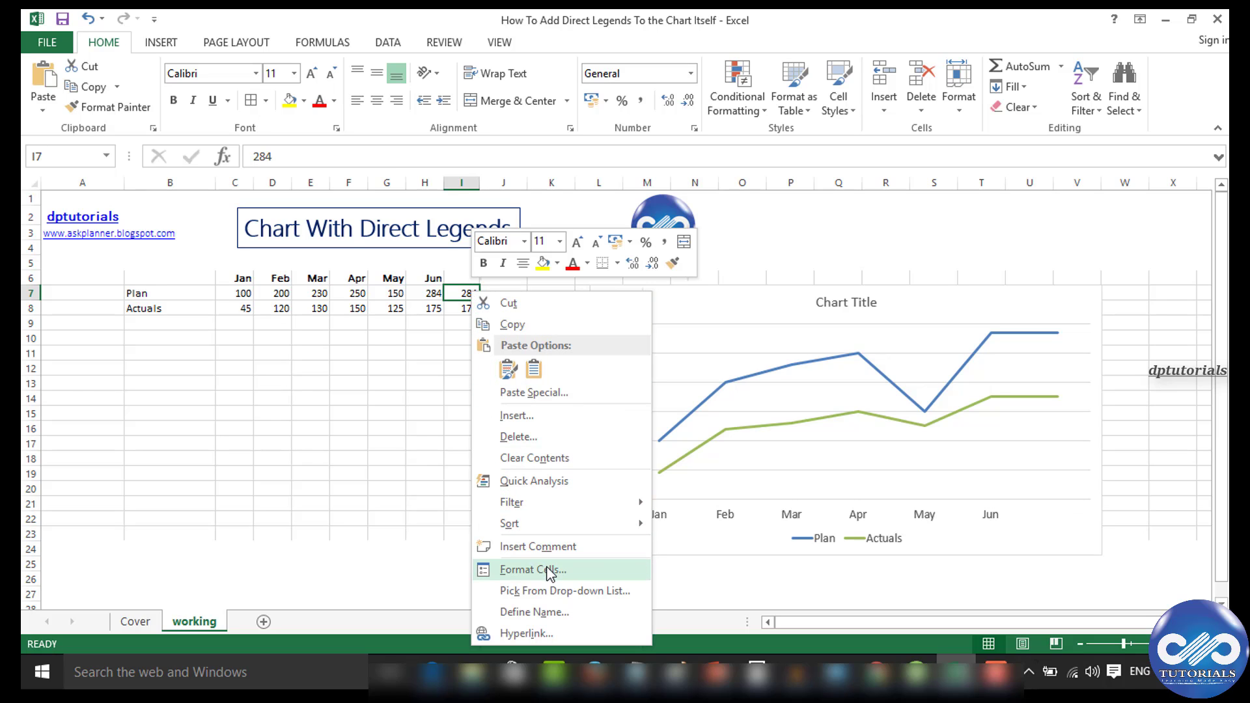
pyautogui.click(532, 569)
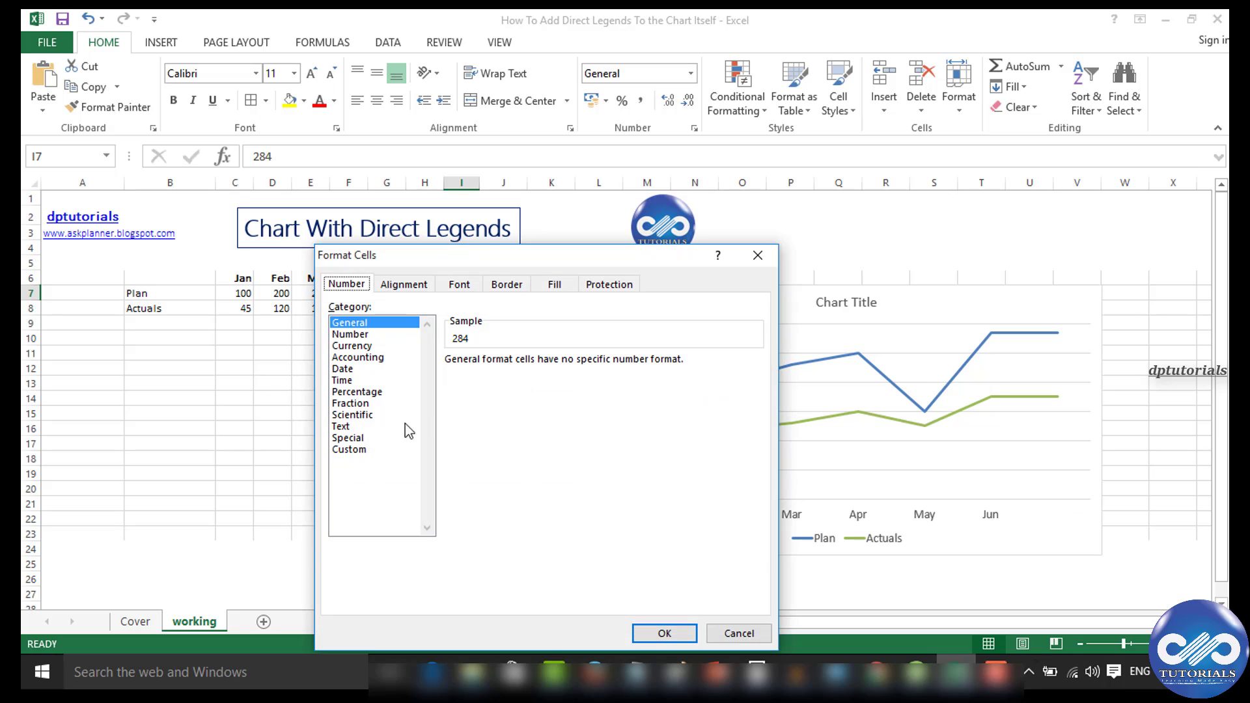
pyautogui.click(348, 449)
pyautogui.write(';')
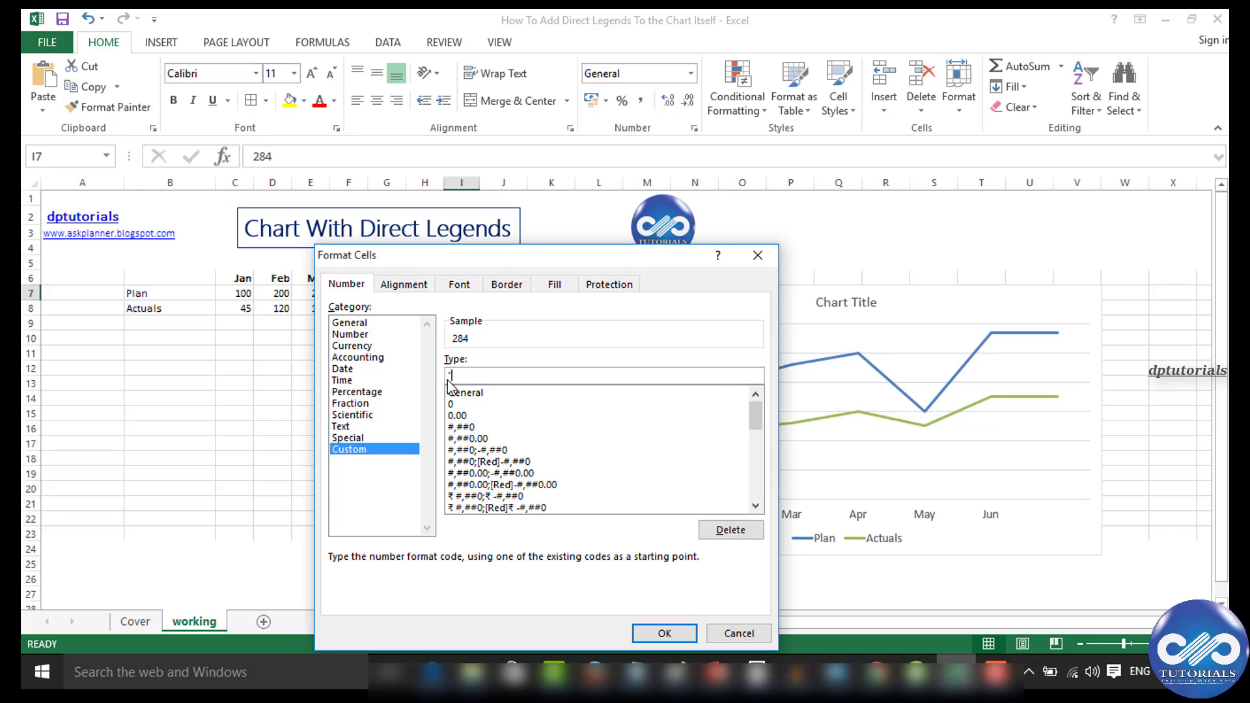
pyautogui.write('Plan"')
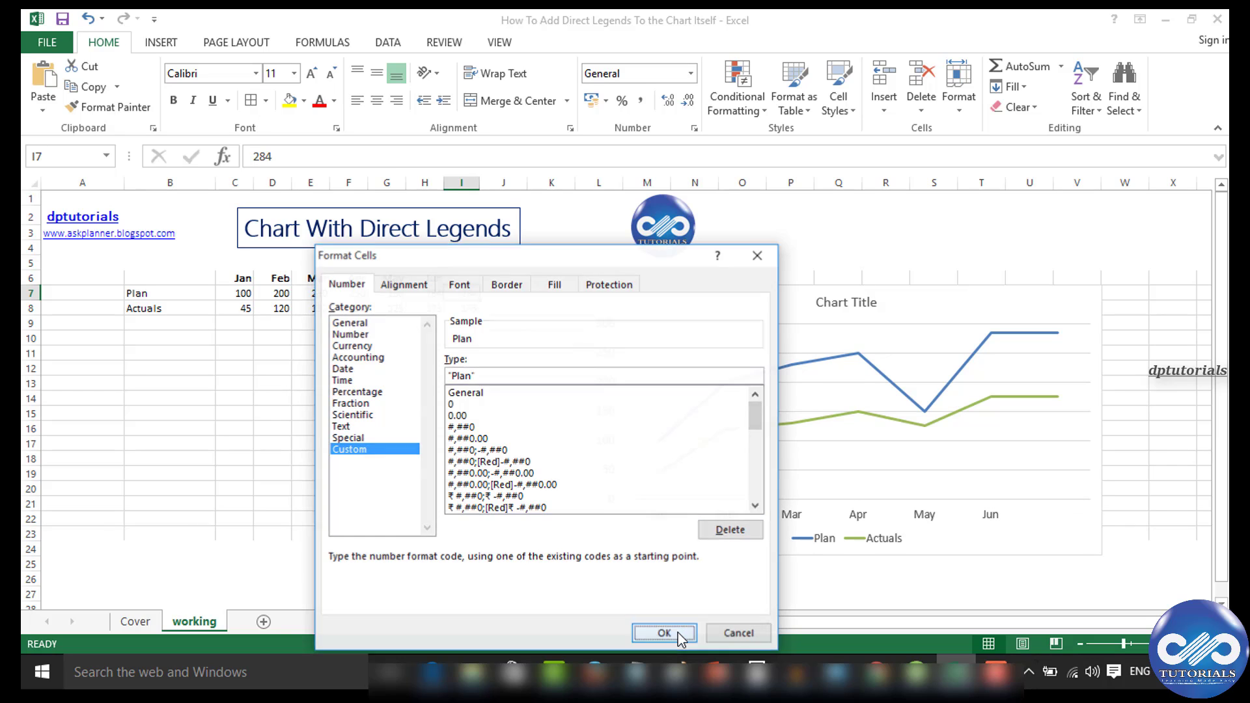
pyautogui.click(663, 633)
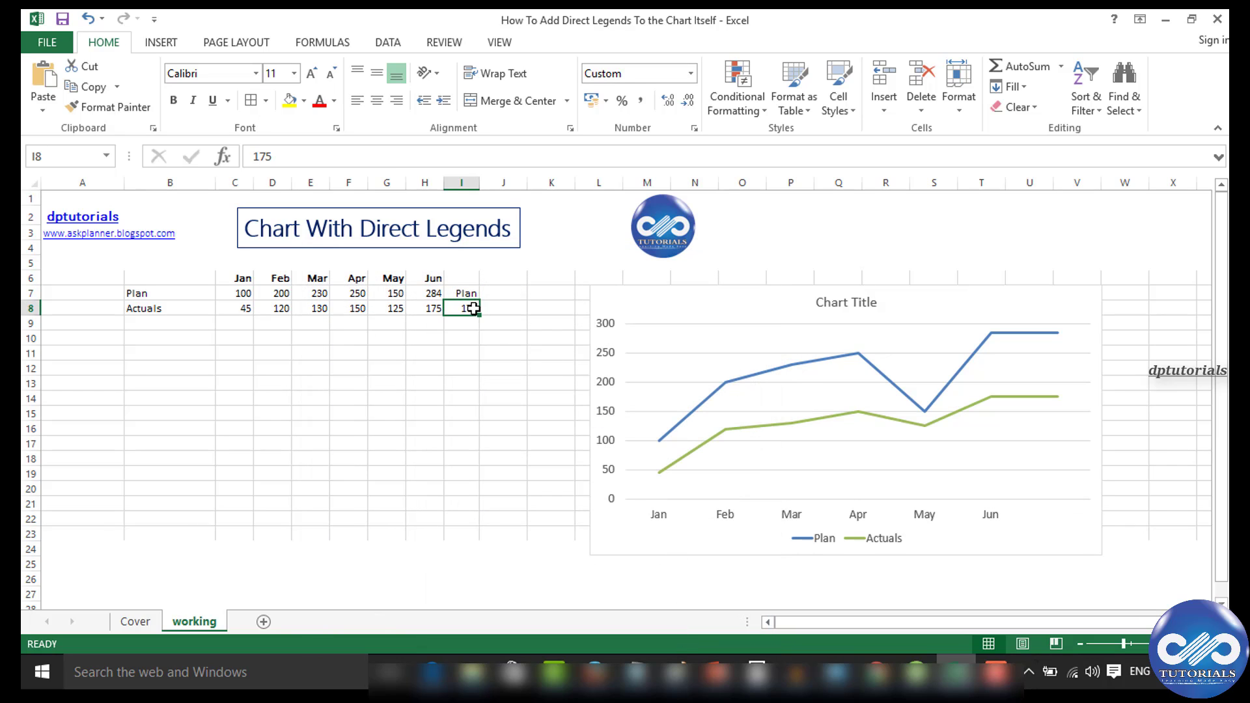
# Step: Give cell I8 the custom number format "Actuals"
pyautogui.rightClick(470, 309)
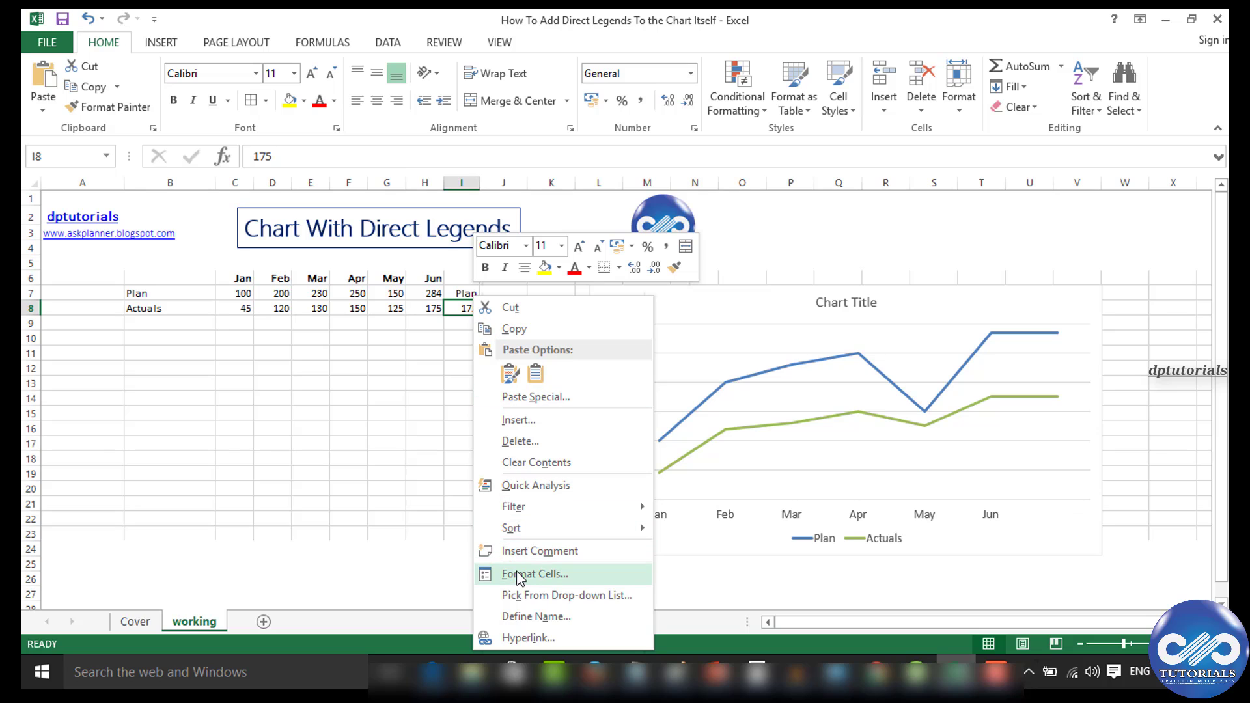
pyautogui.click(534, 575)
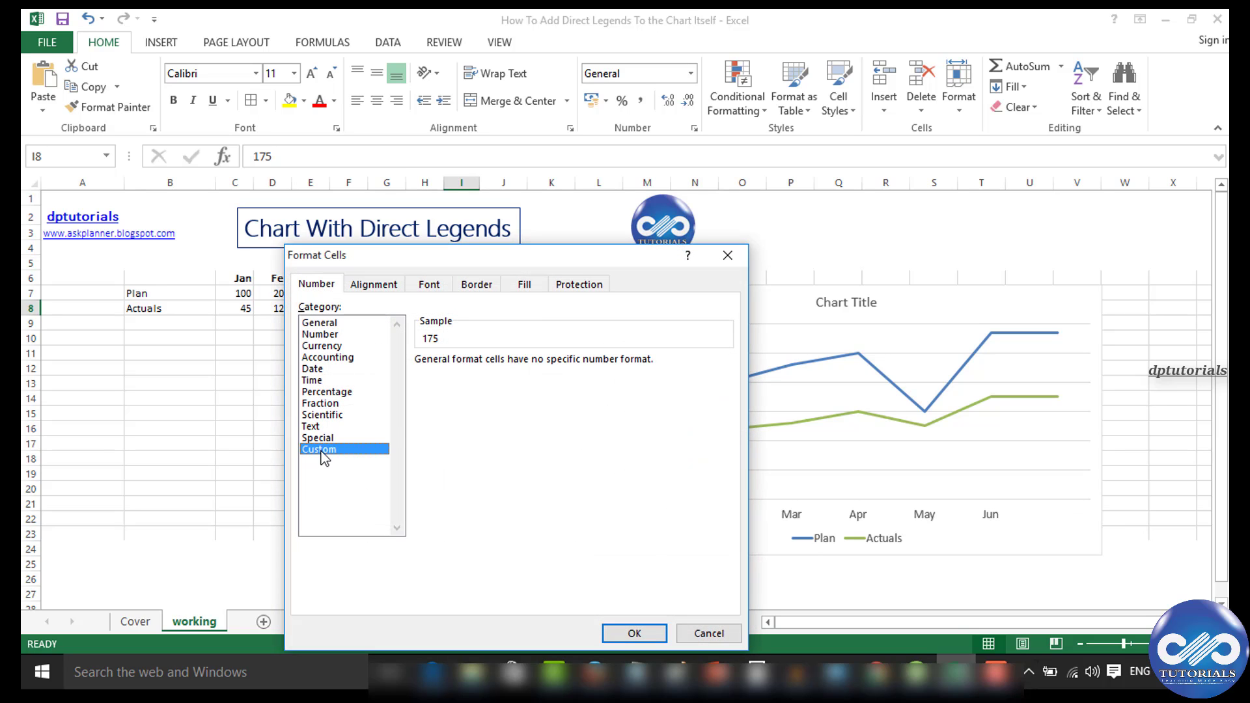
pyautogui.click(318, 449)
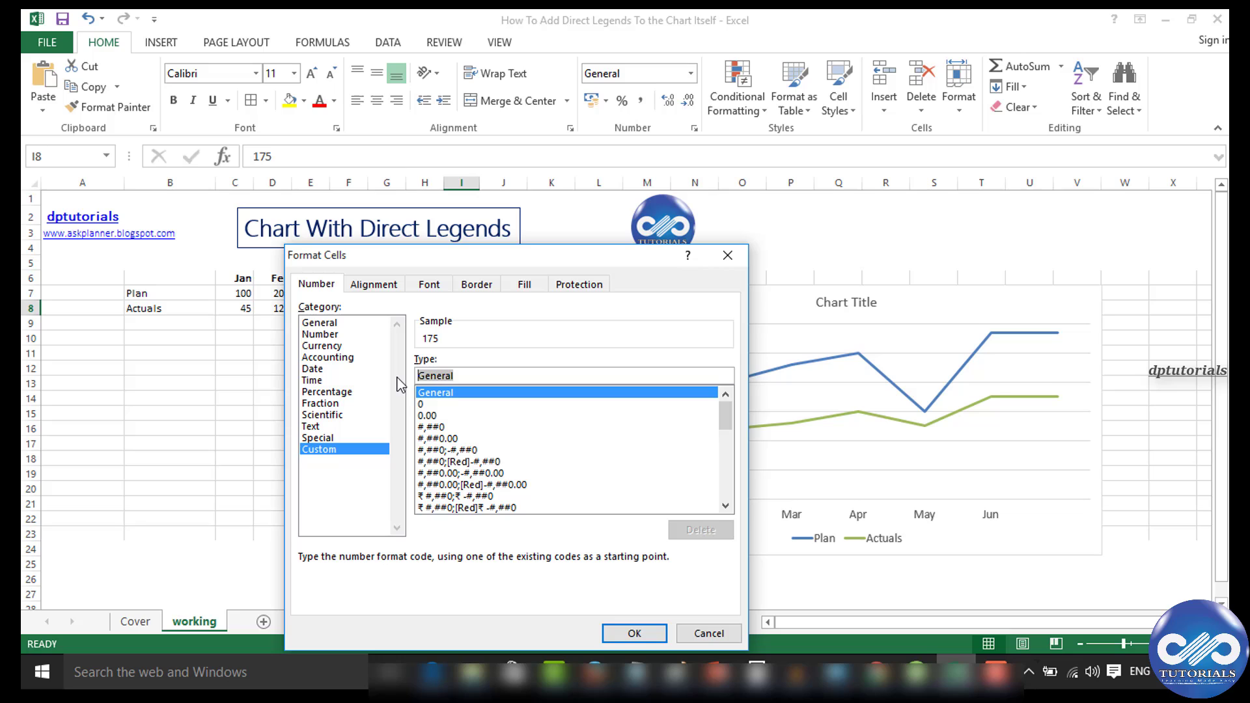
pyautogui.write('Ad')
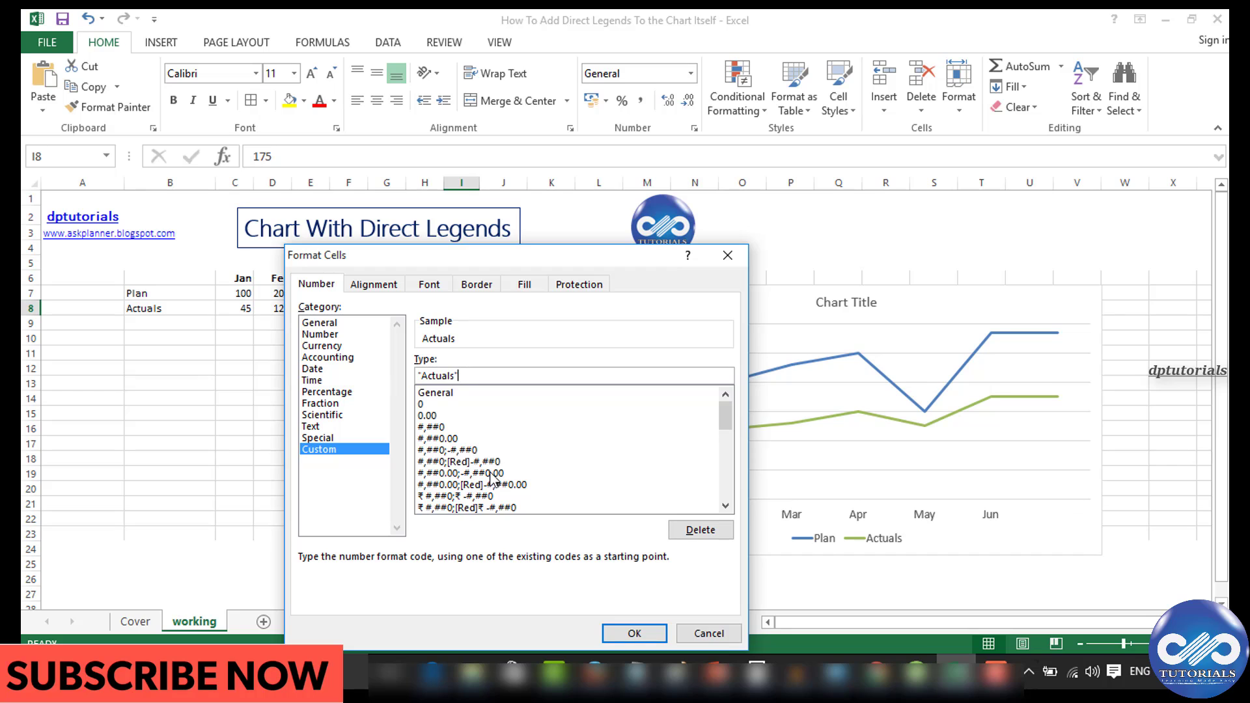
pyautogui.click(633, 633)
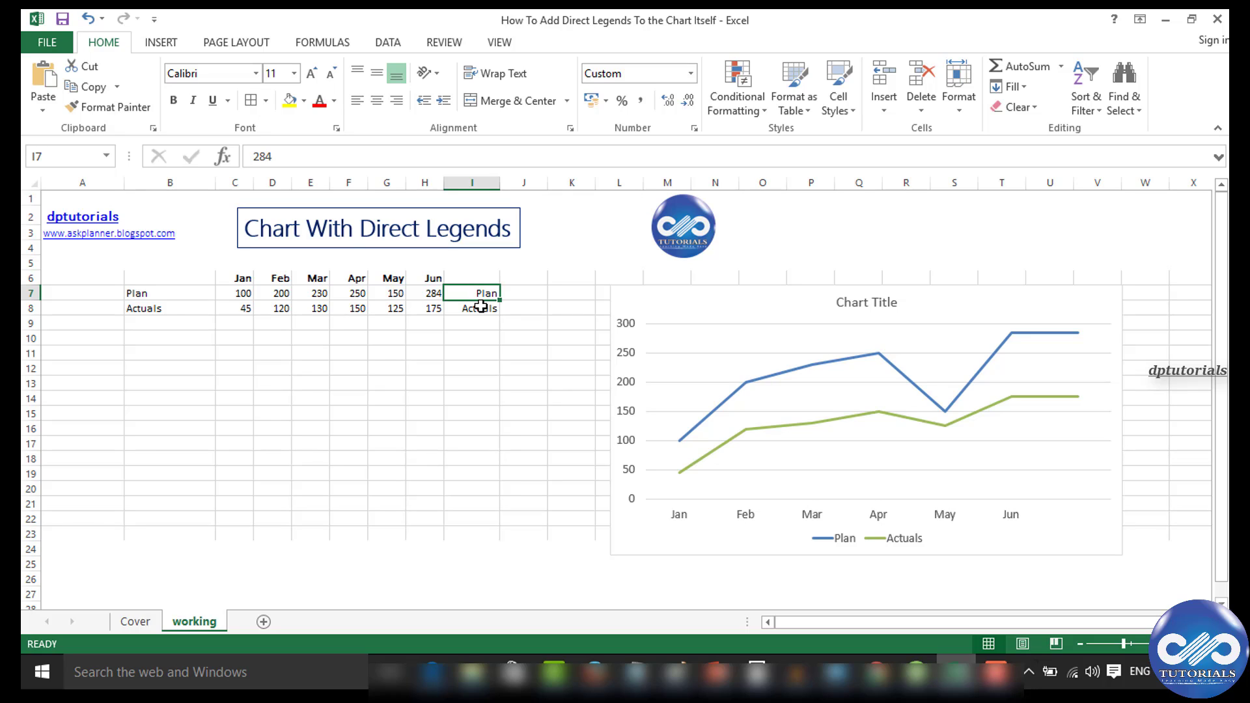
# Step: Add data labels positioned Above to both the Plan and Actuals lines
pyautogui.click(480, 308)
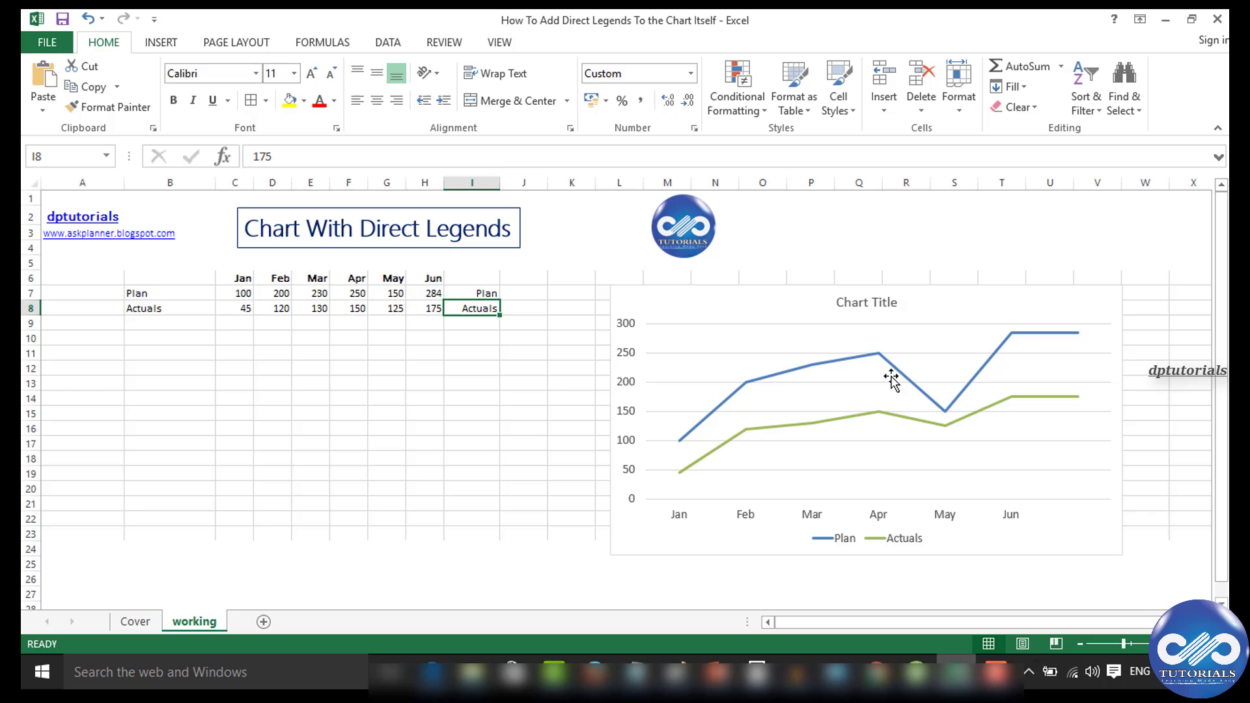
pyautogui.click(877, 355)
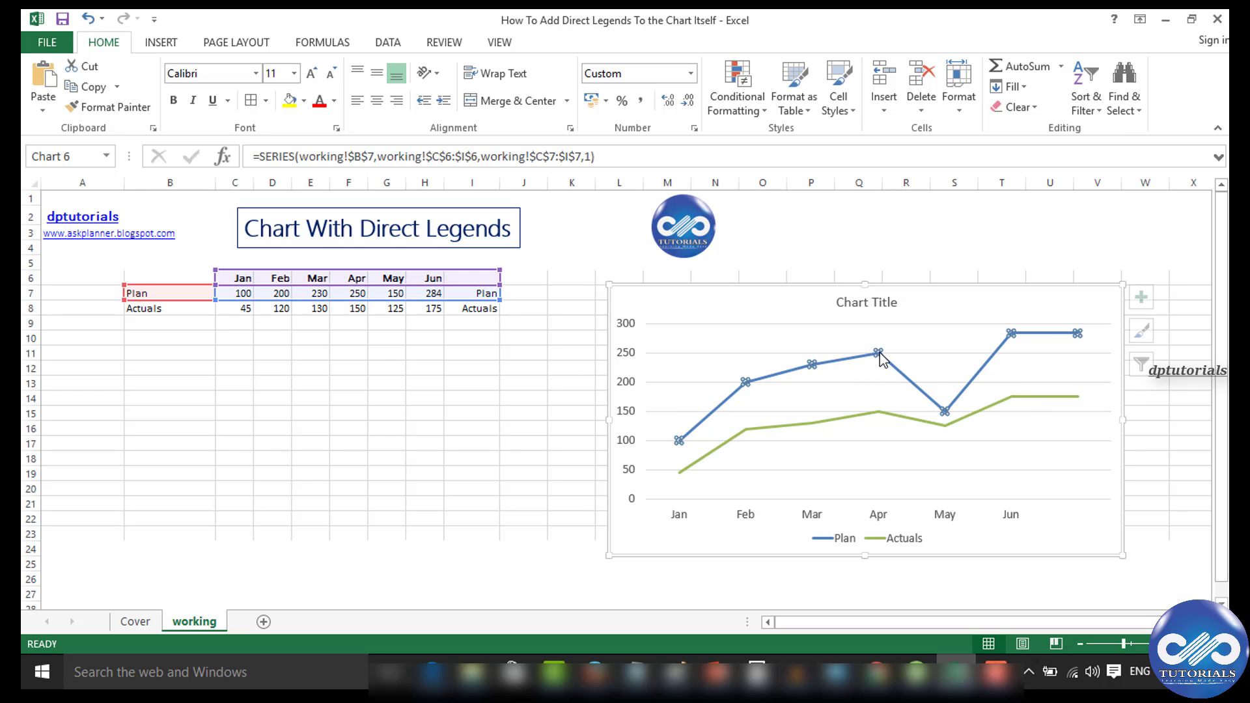
pyautogui.rightClick(878, 353)
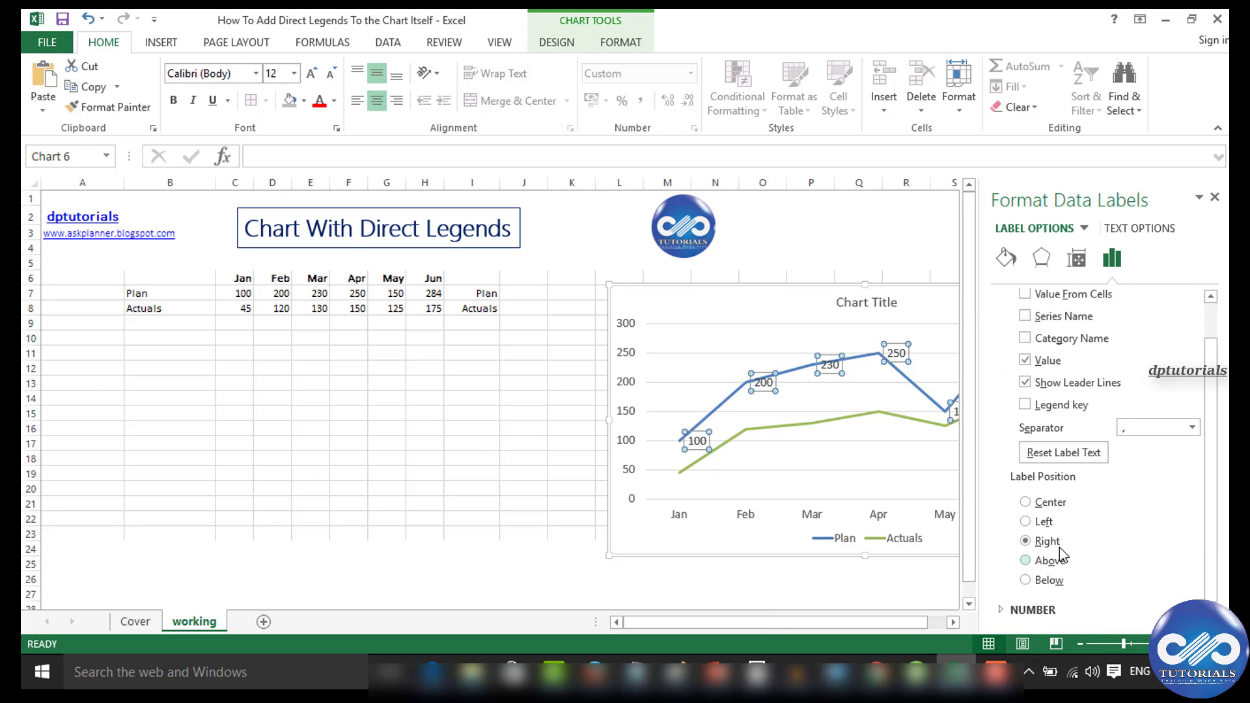
pyautogui.click(1026, 561)
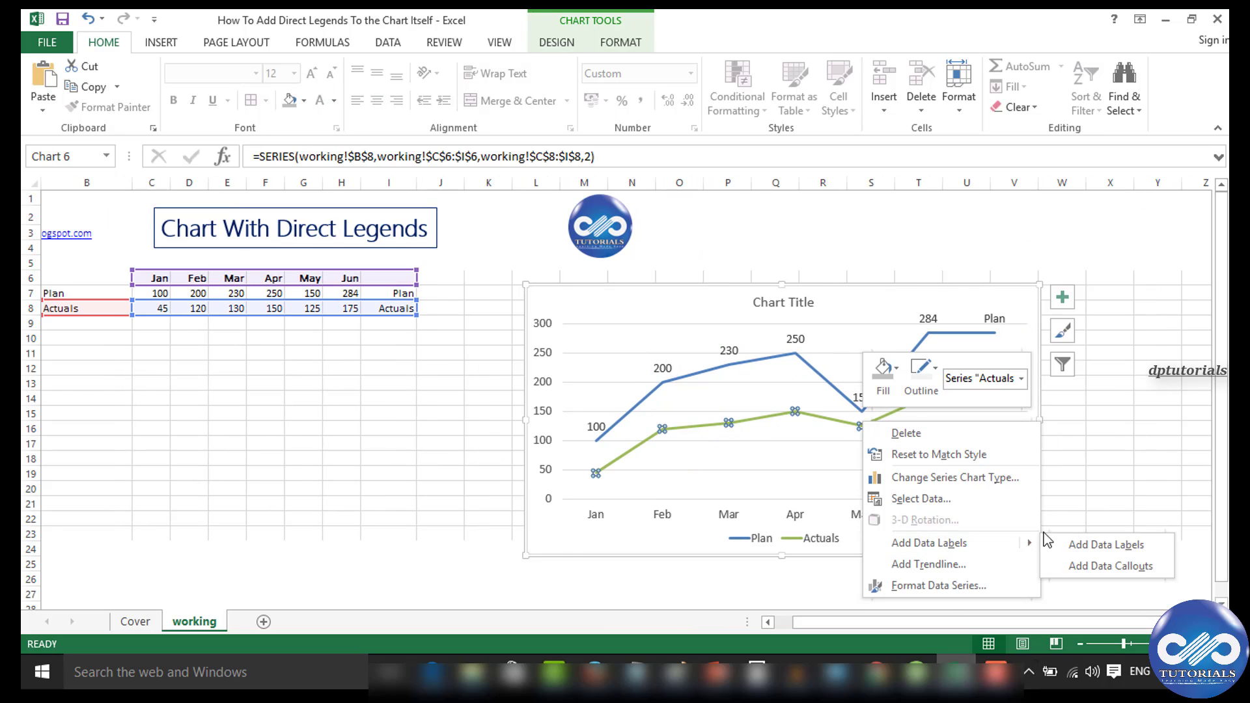
pyautogui.click(1104, 544)
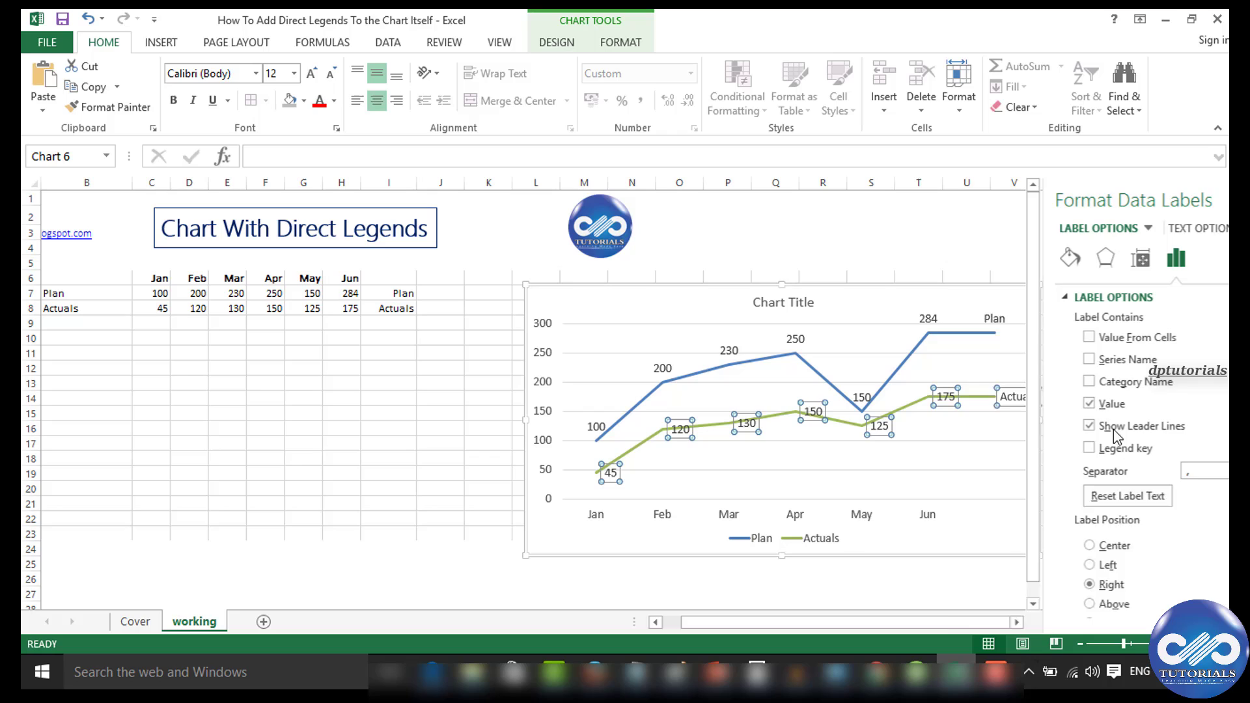
pyautogui.click(1027, 561)
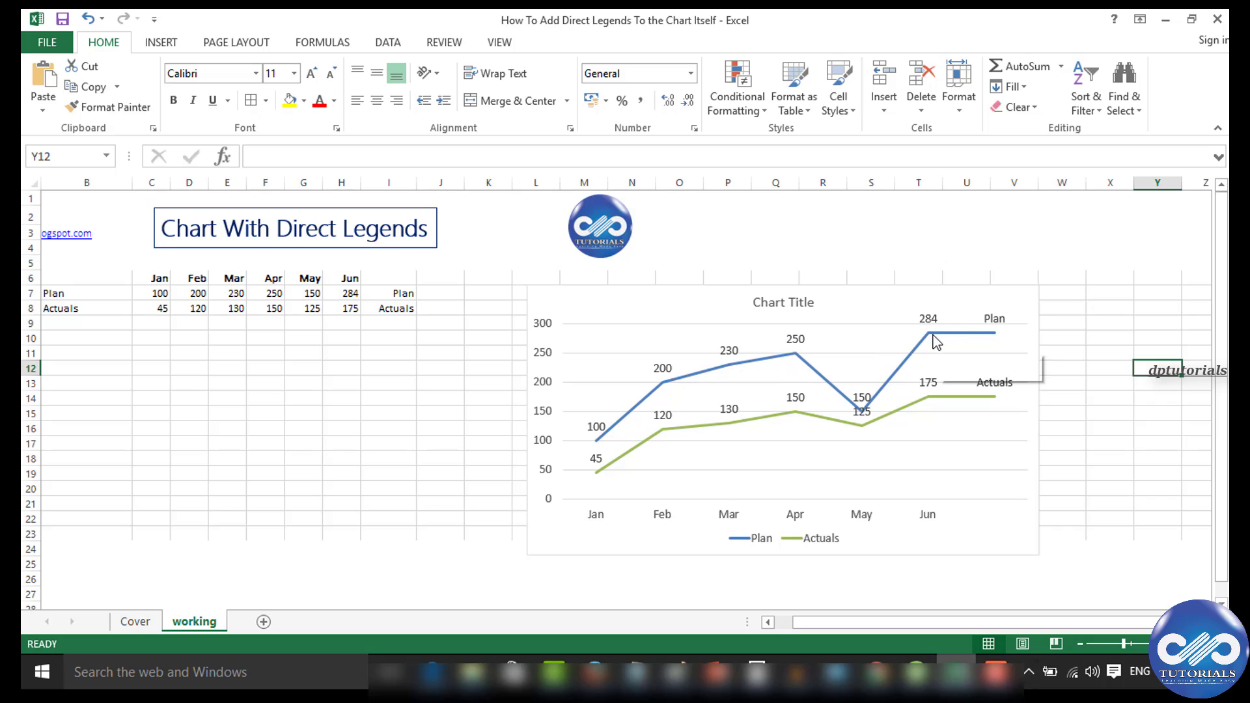
pyautogui.moveTo(963, 337)
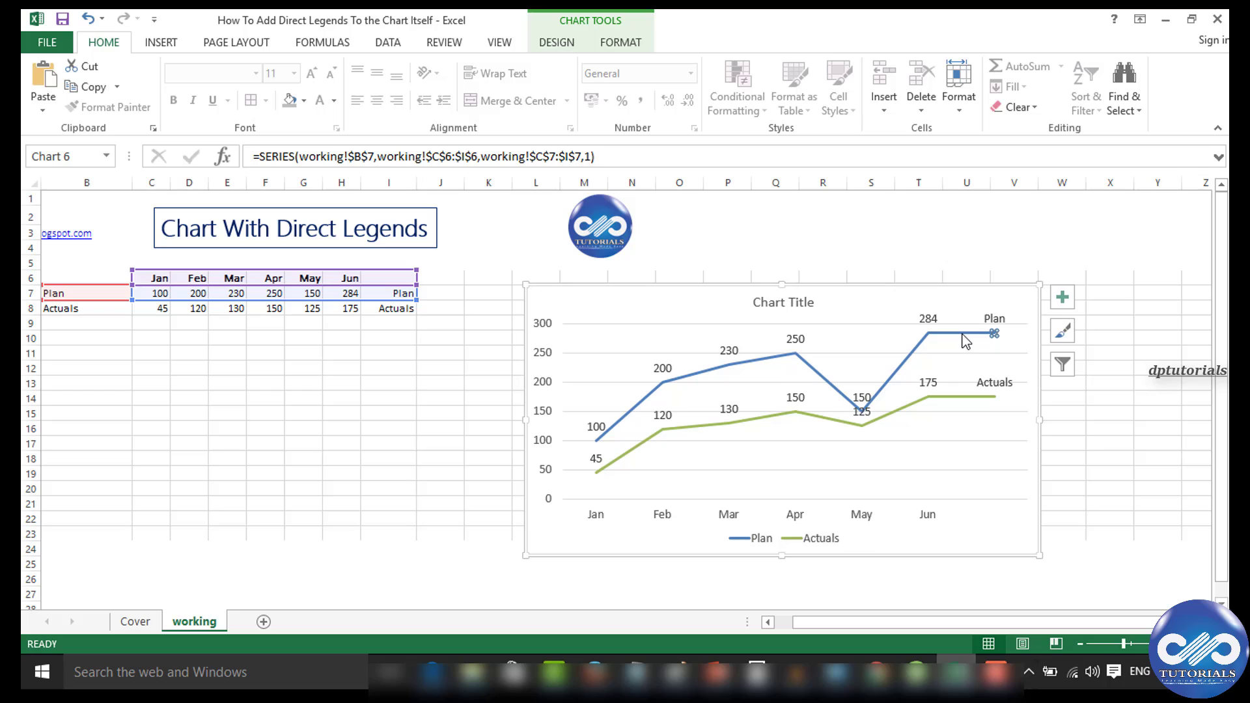
pyautogui.moveTo(622, 48)
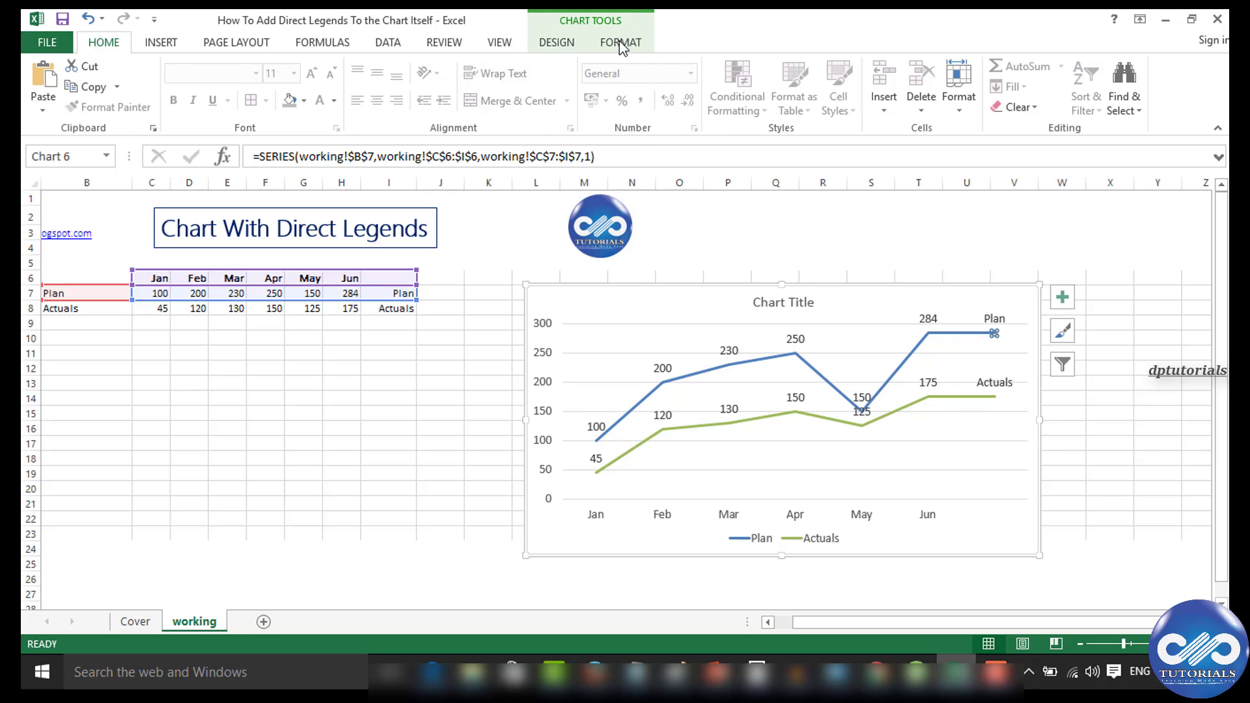
# Step: Make the Plan and Actuals flat end segments thinner and lighter via Shape Outline
pyautogui.click(498, 87)
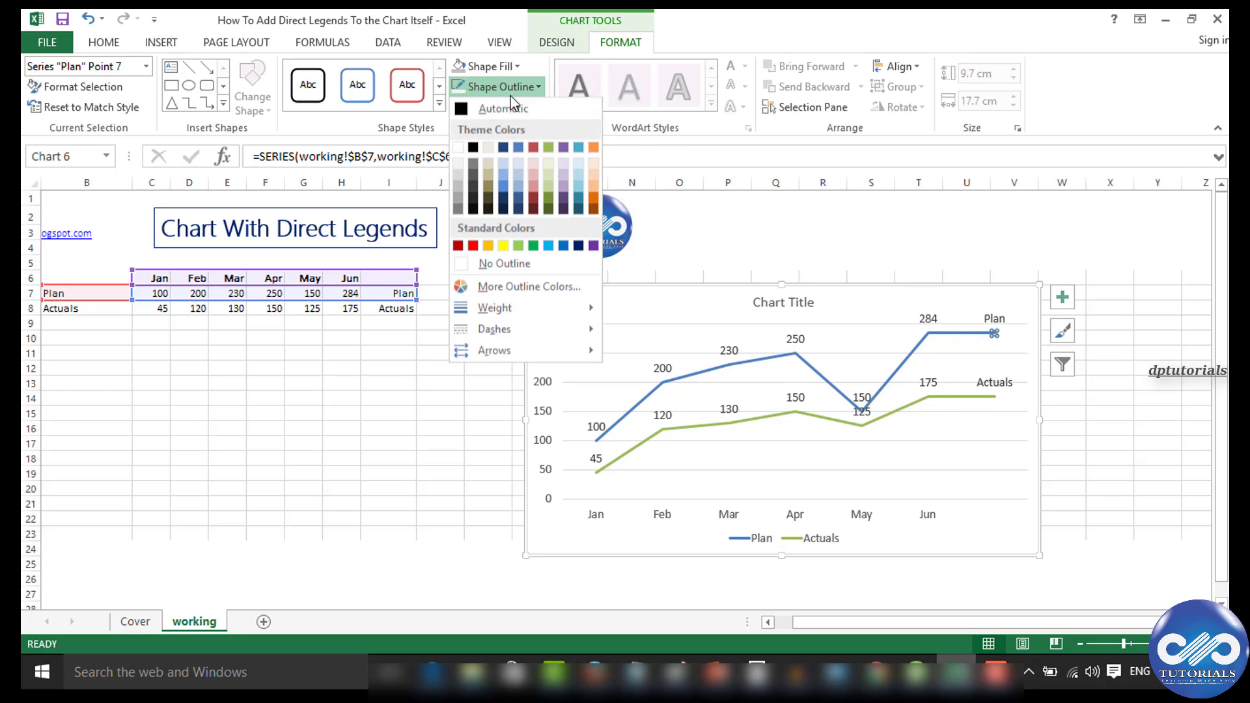
pyautogui.click(495, 308)
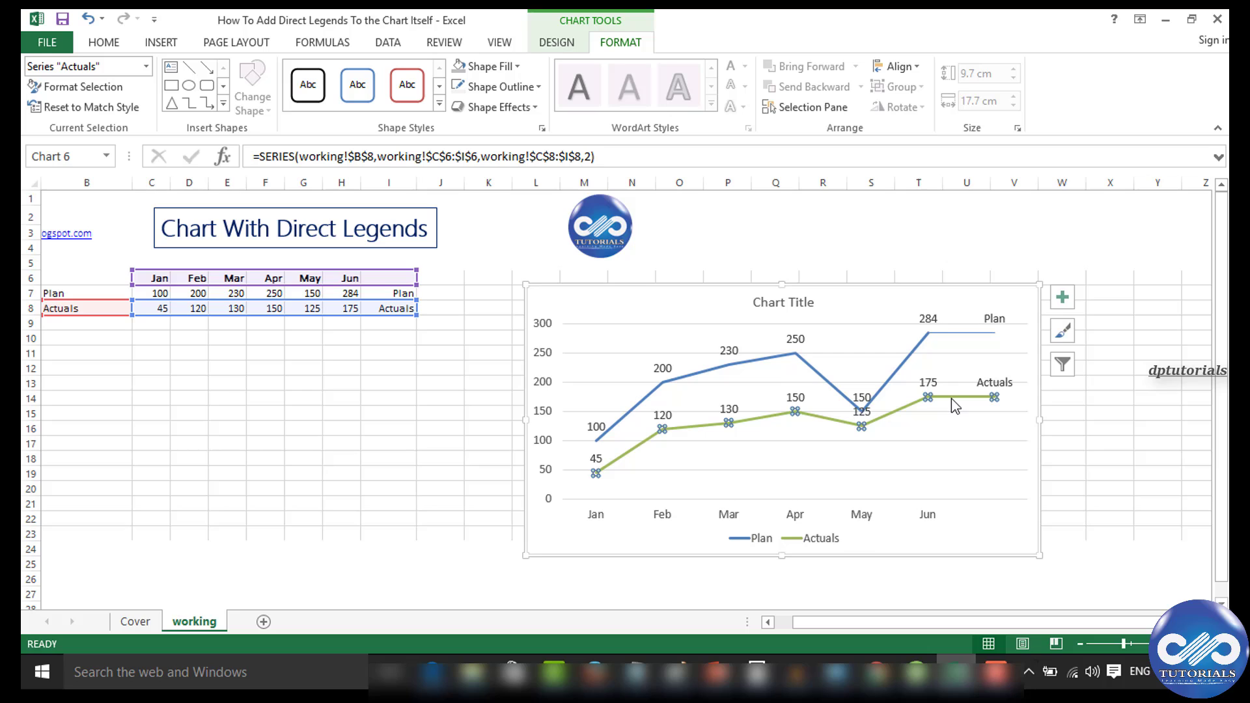
pyautogui.click(994, 397)
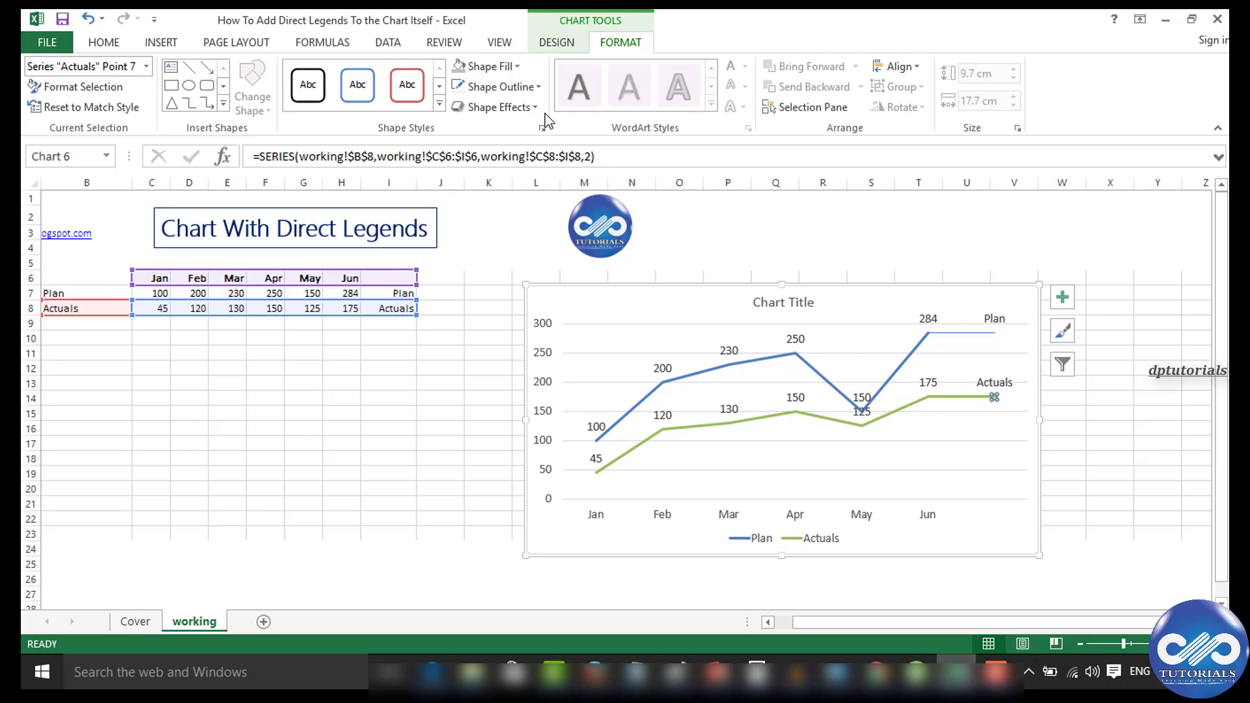
pyautogui.click(495, 86)
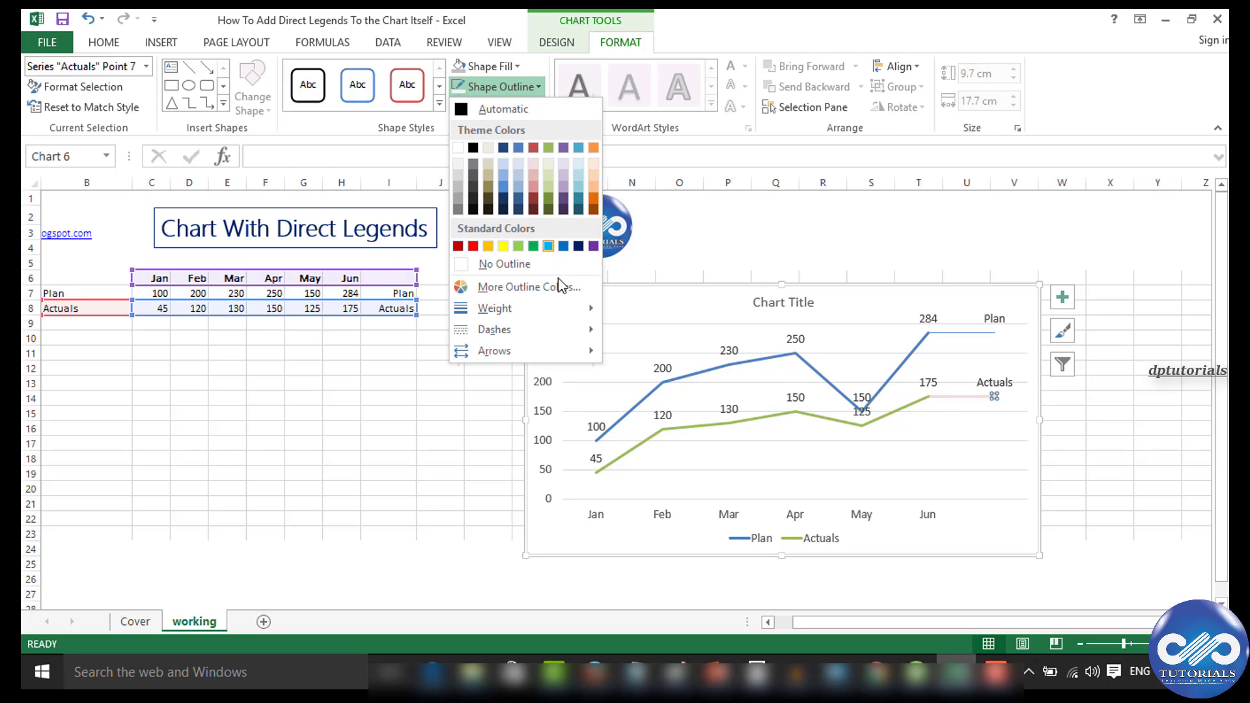
pyautogui.click(494, 308)
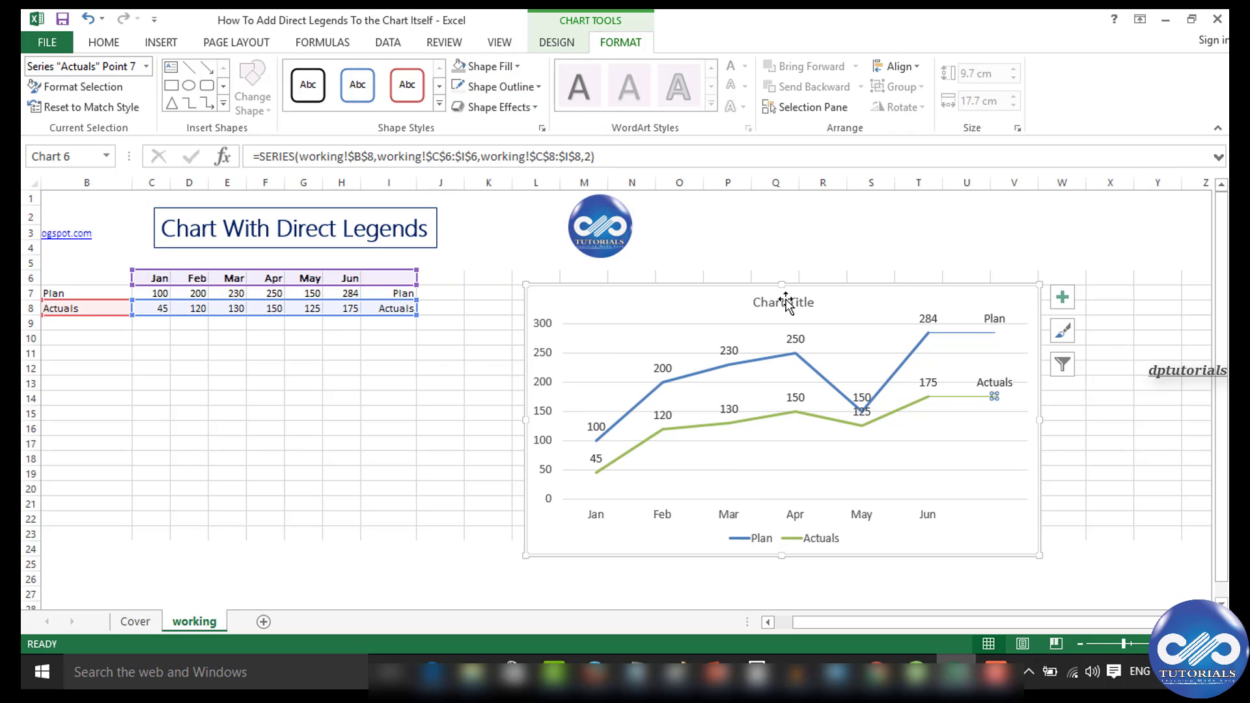
# Step: Change the chart title text to 'Chart With Direct Legends'
pyautogui.click(783, 302)
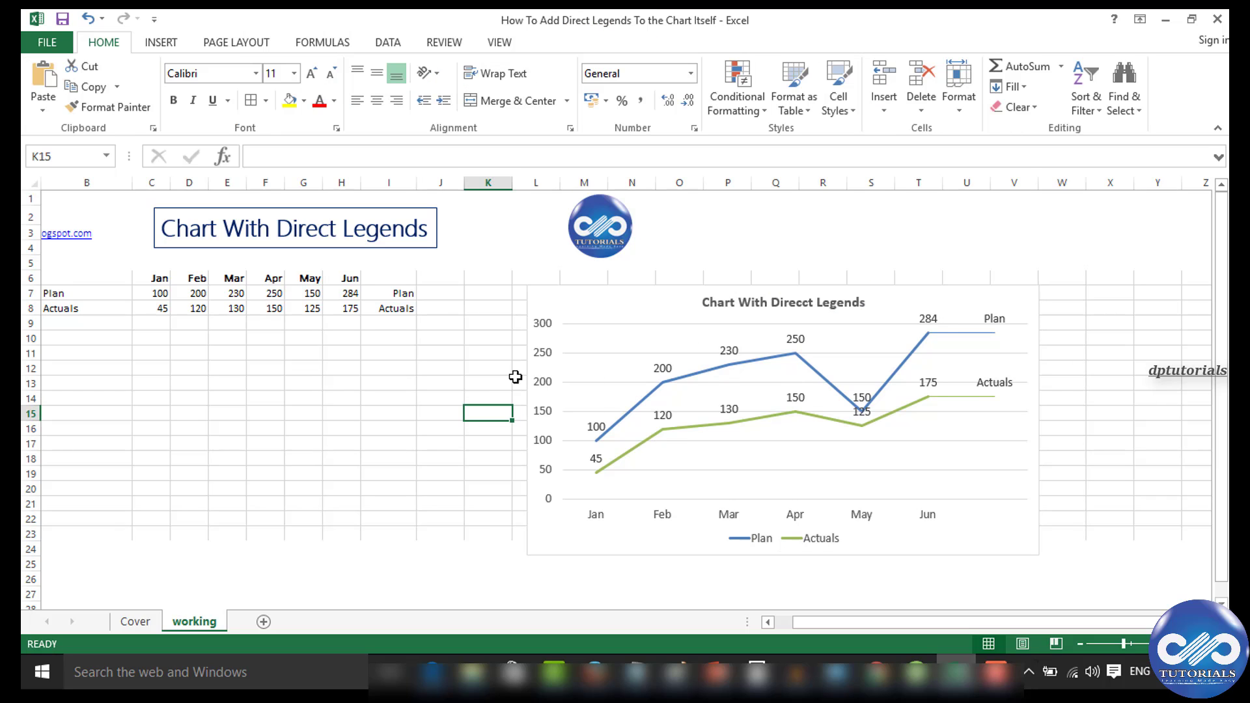
pyautogui.click(586, 361)
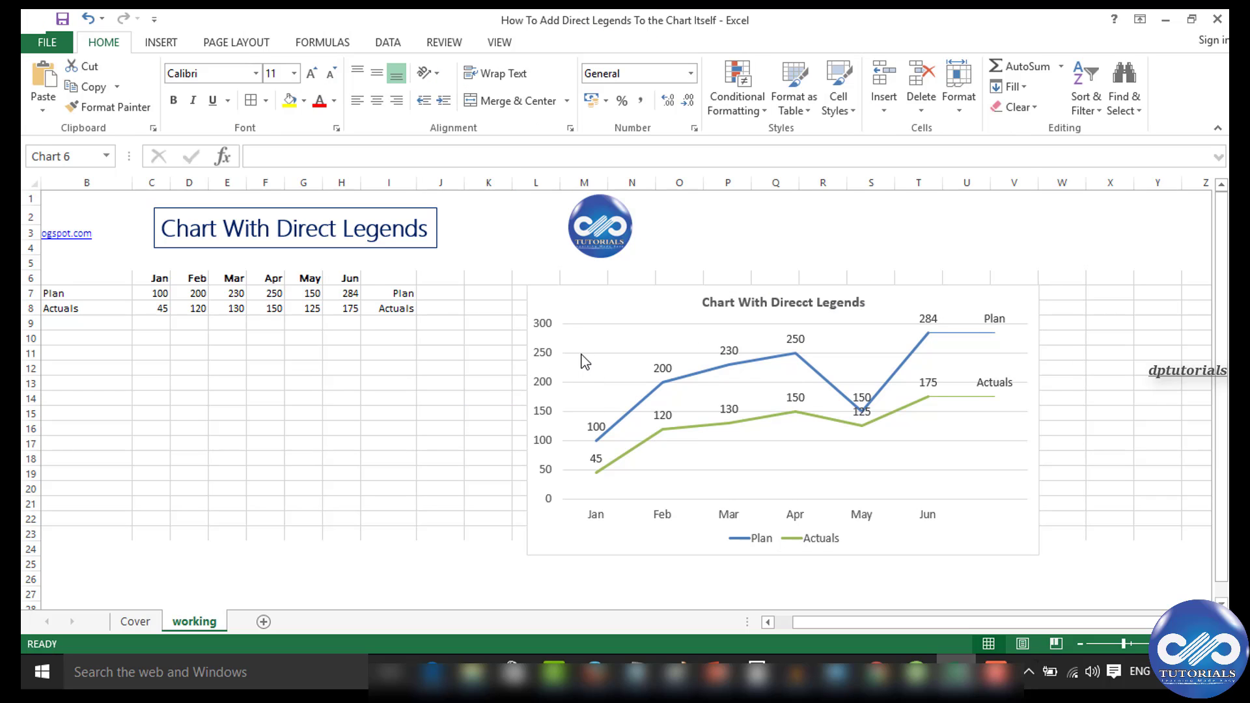